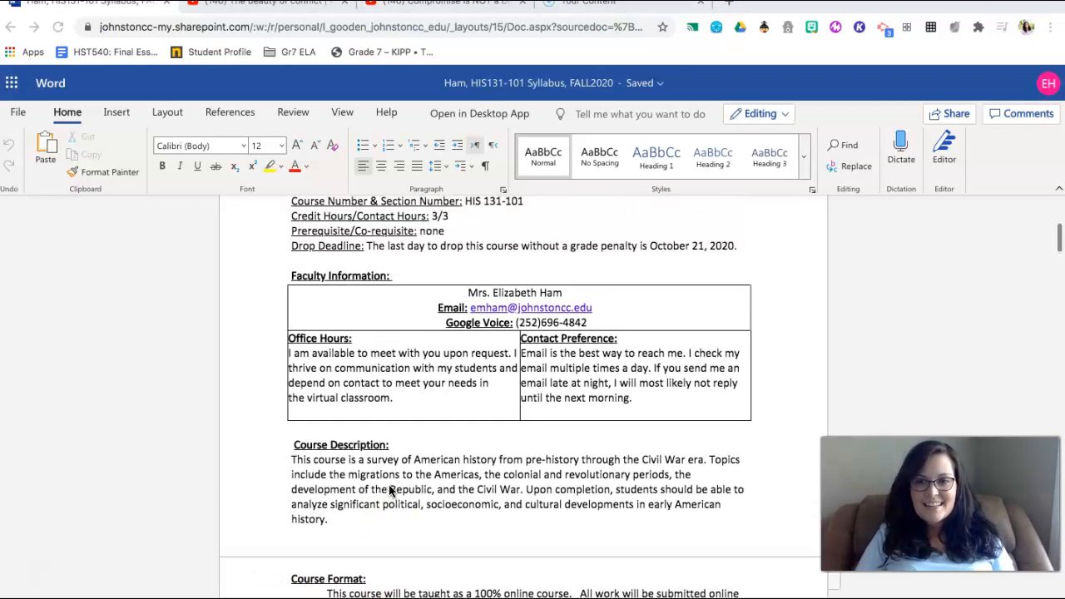
scroll(up, 3)
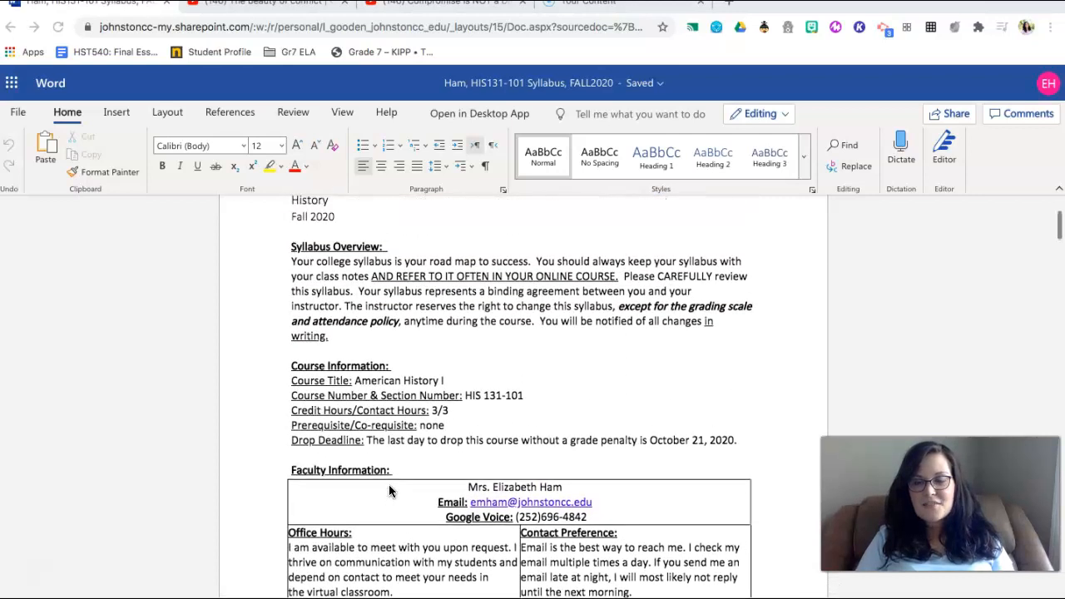
scroll(up, 3)
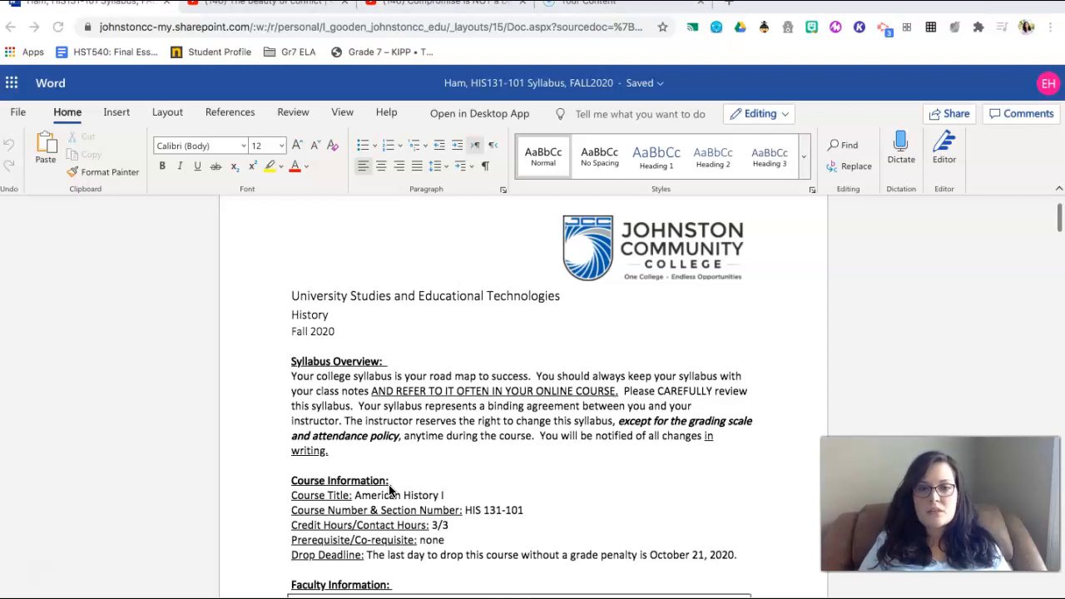
scroll(down, 3)
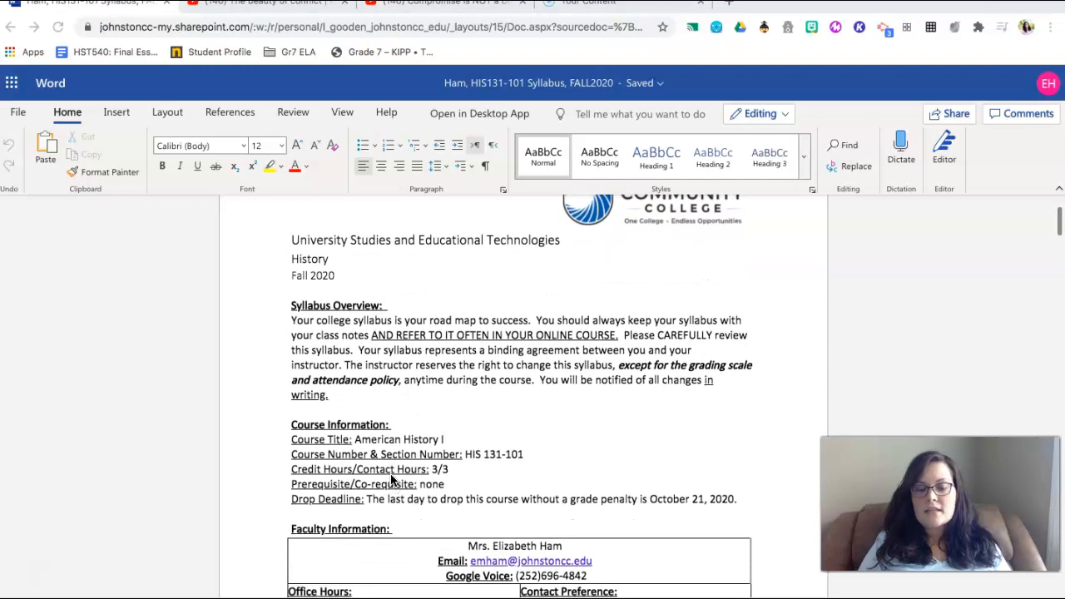
scroll(down, 3)
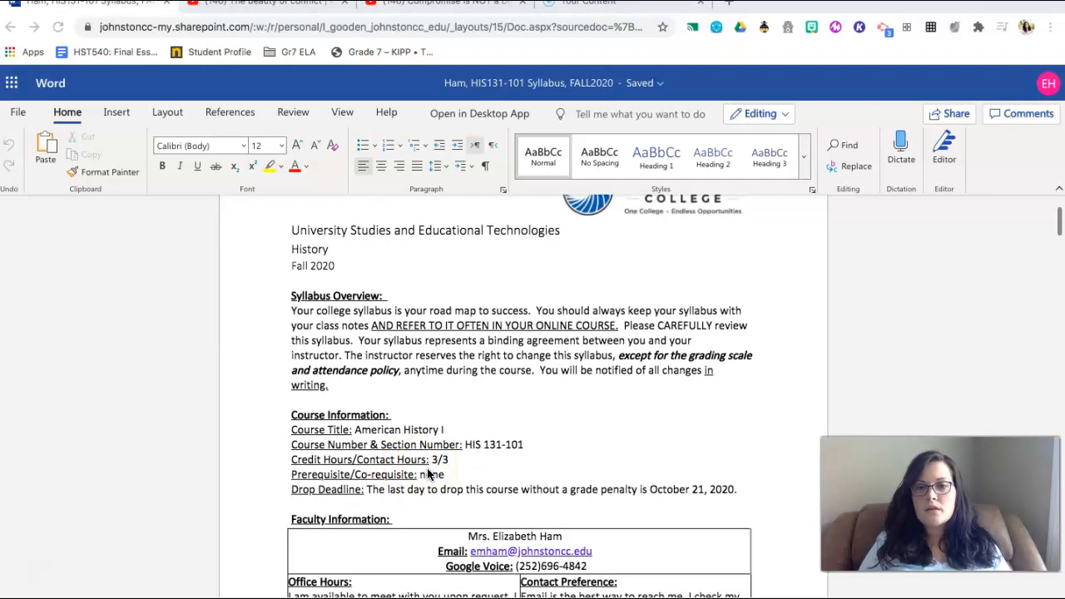
scroll(down, 3)
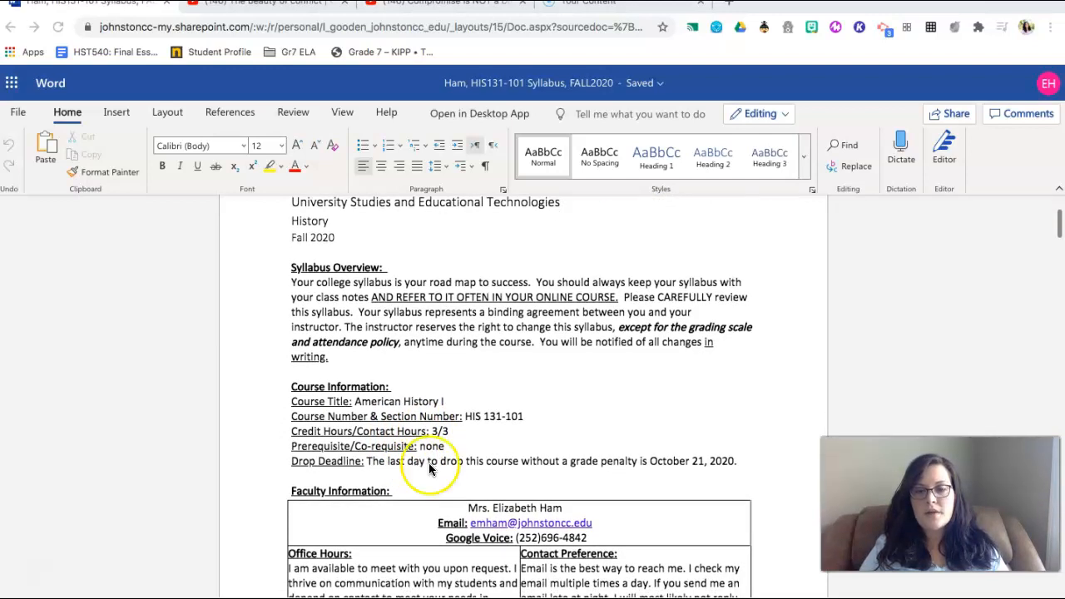
mouse_move(596, 472)
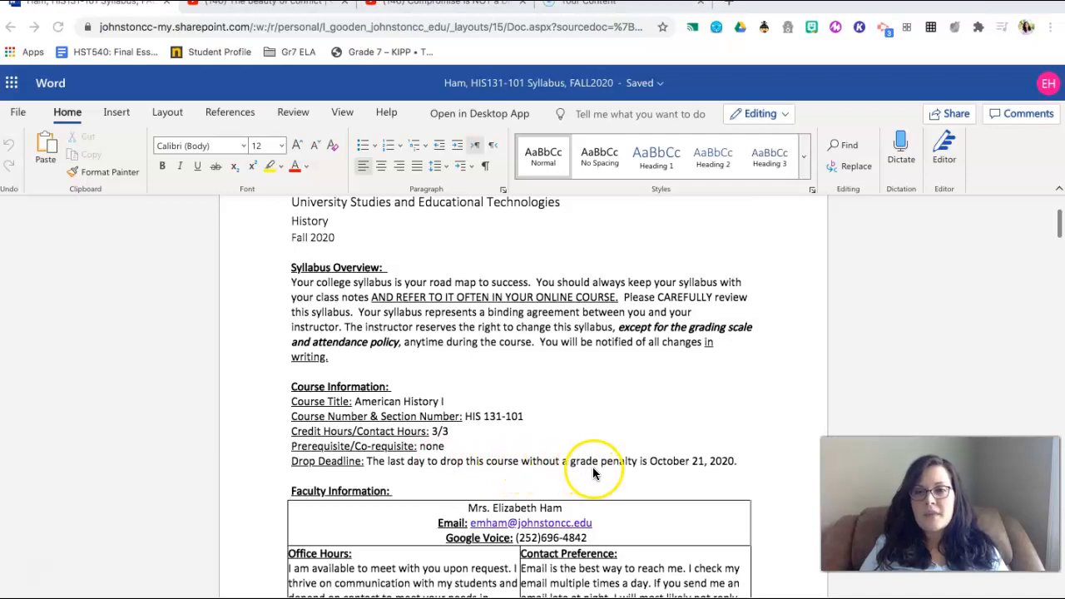
mouse_move(645, 466)
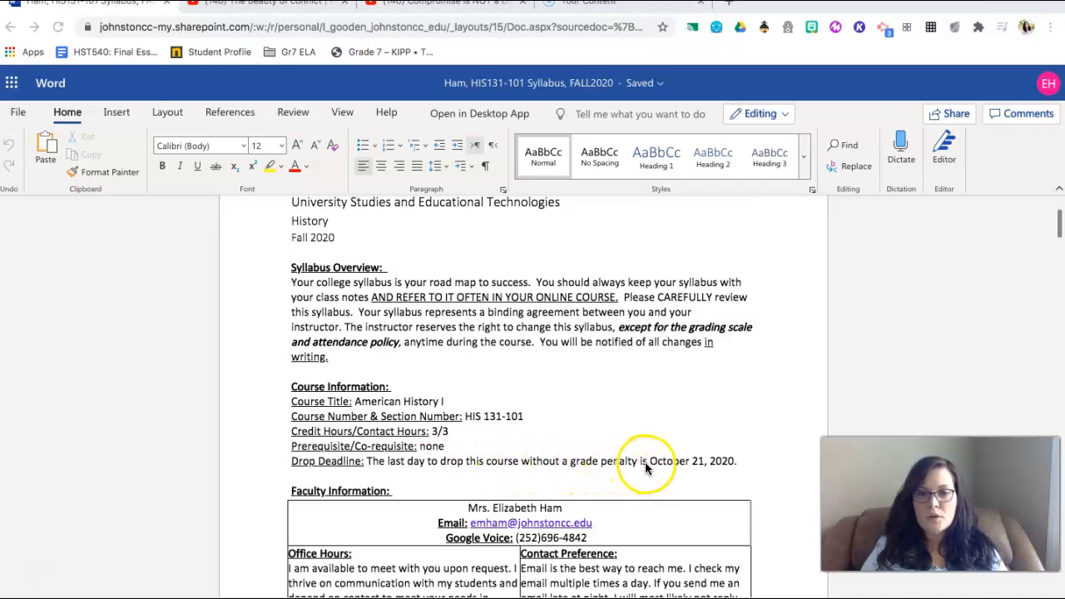
scroll(down, 3)
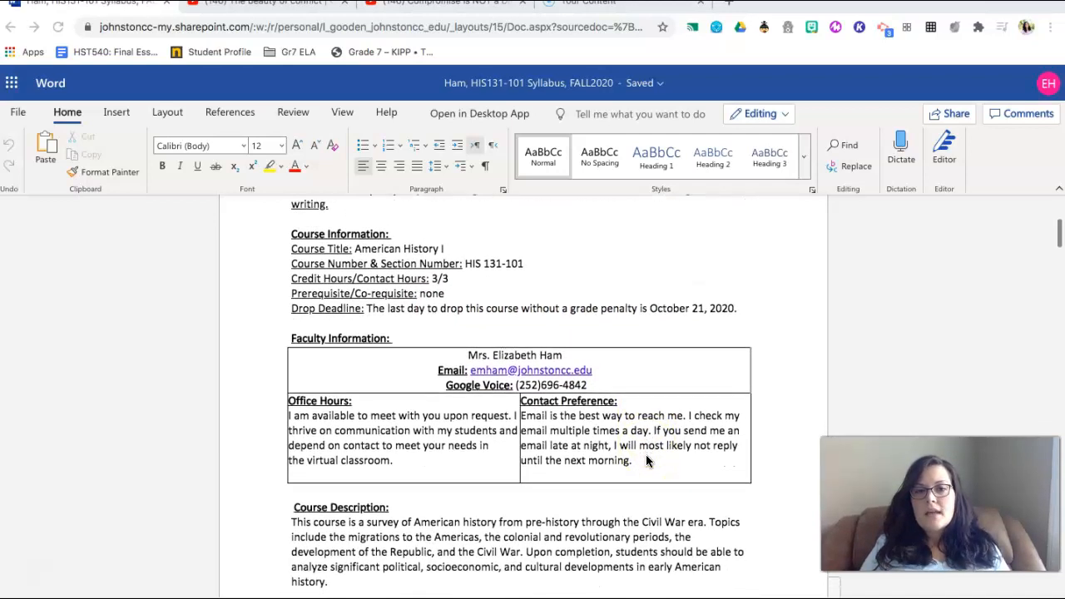
scroll(down, 3)
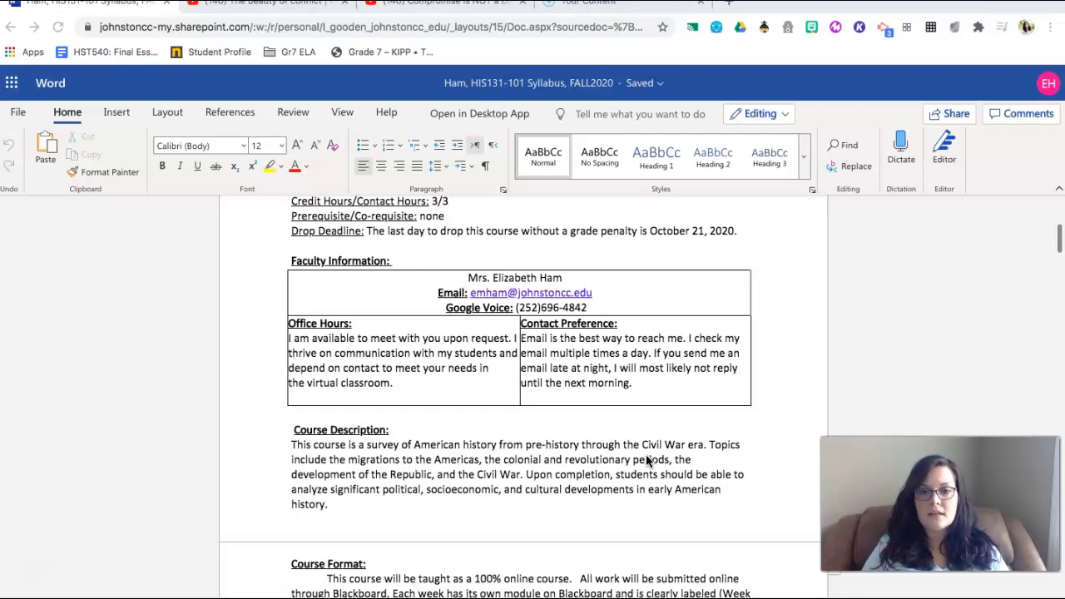
scroll(down, 3)
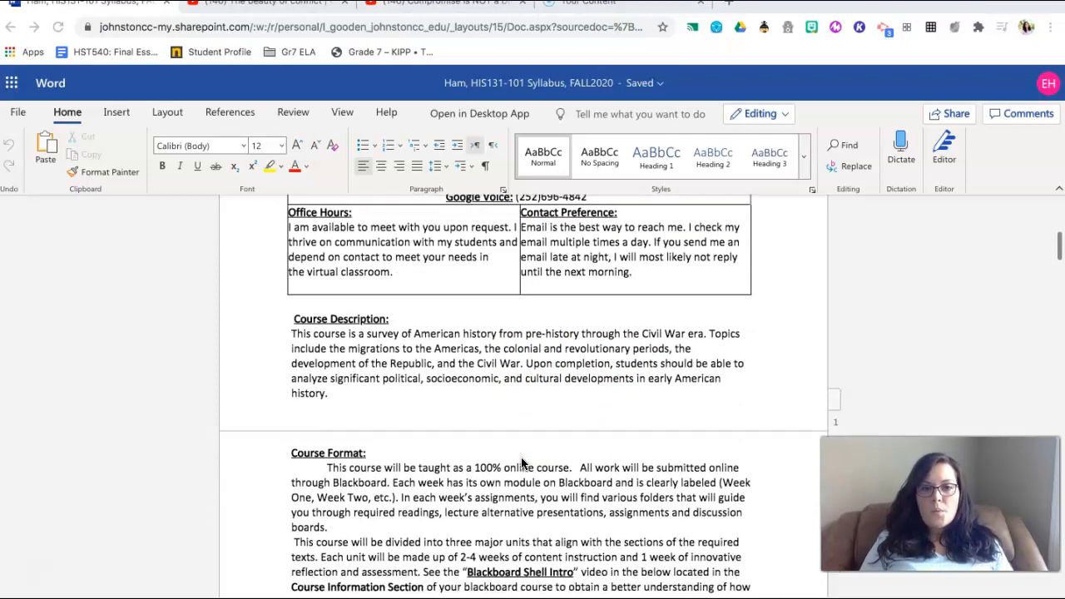
scroll(down, 3)
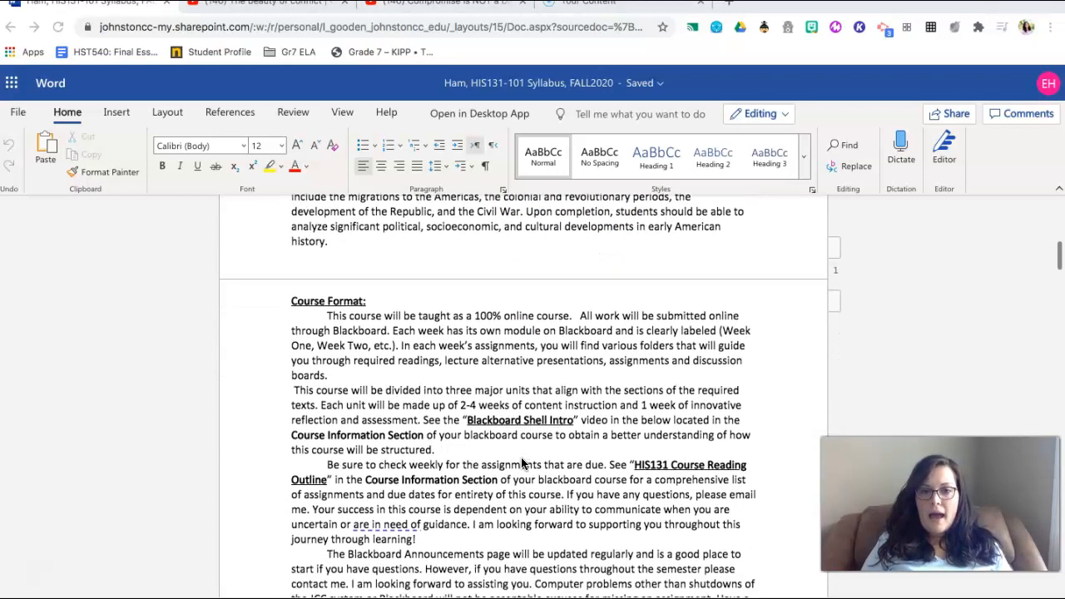
scroll(down, 3)
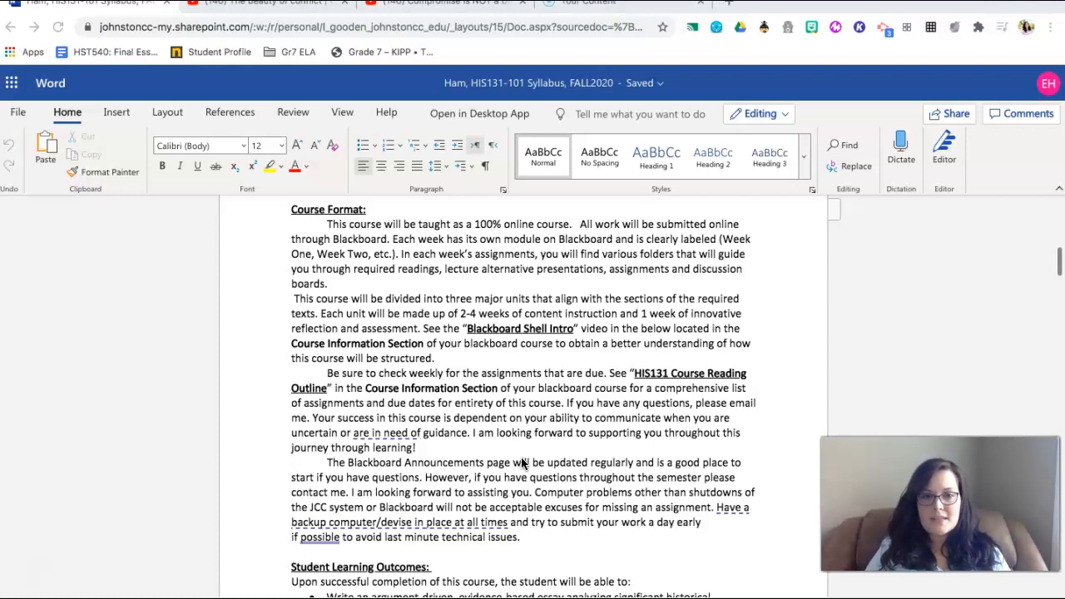
scroll(down, 3)
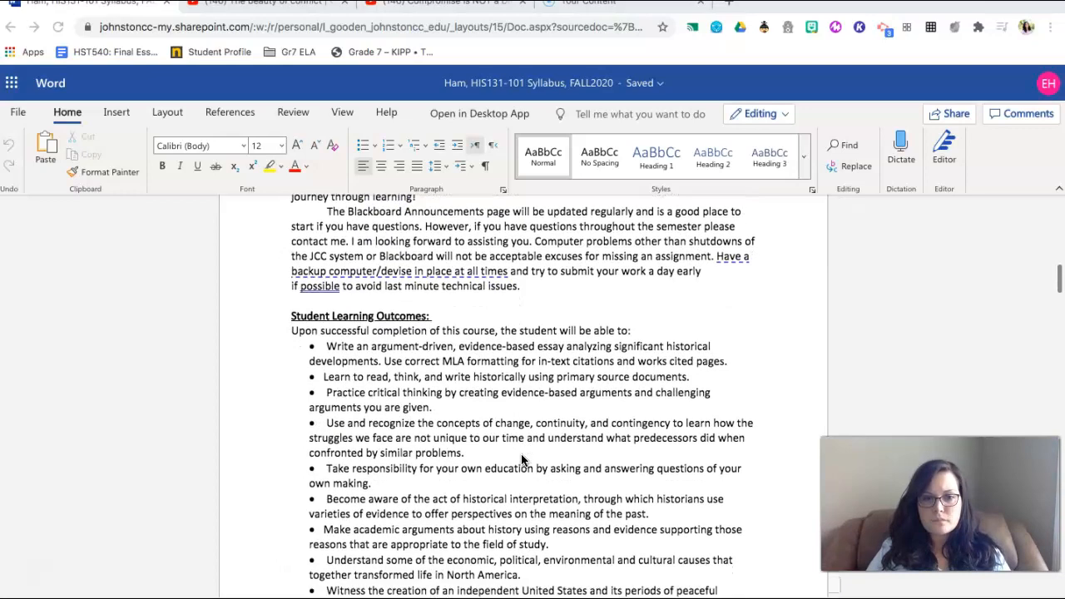
scroll(down, 3)
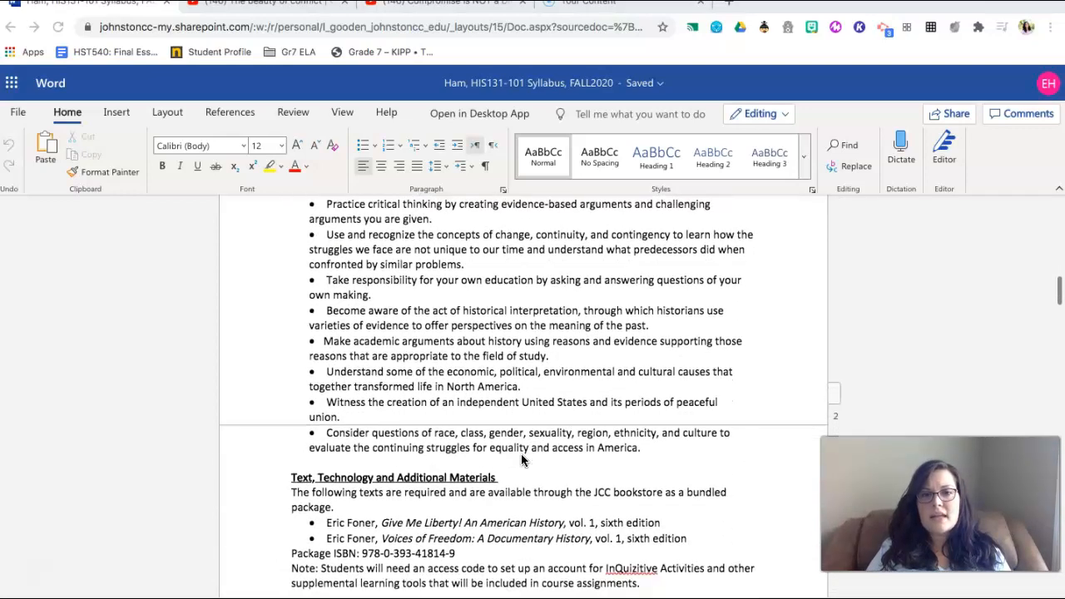
scroll(down, 3)
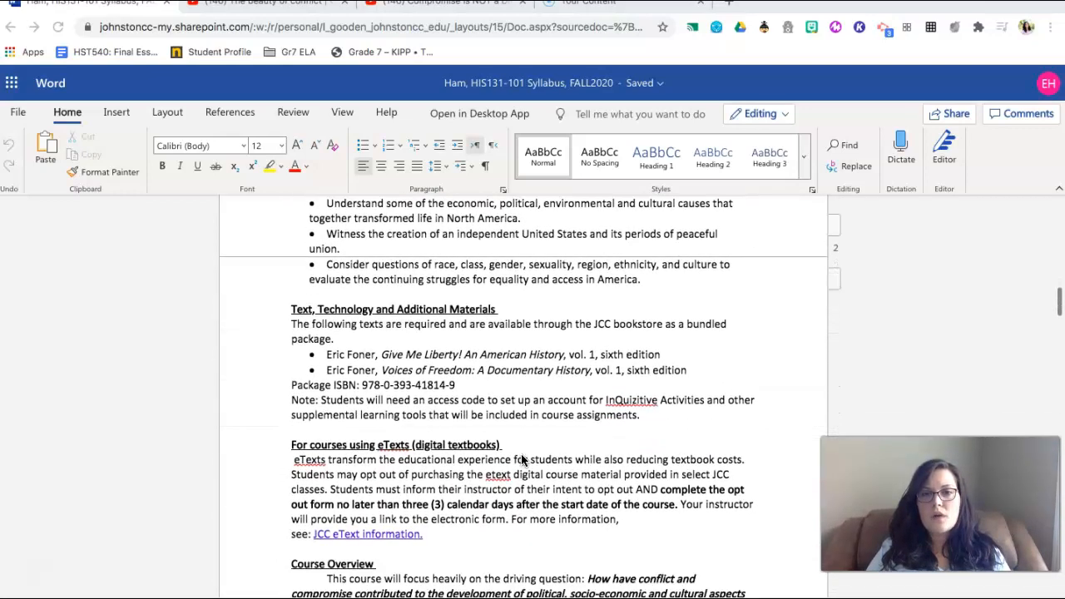
scroll(down, 3)
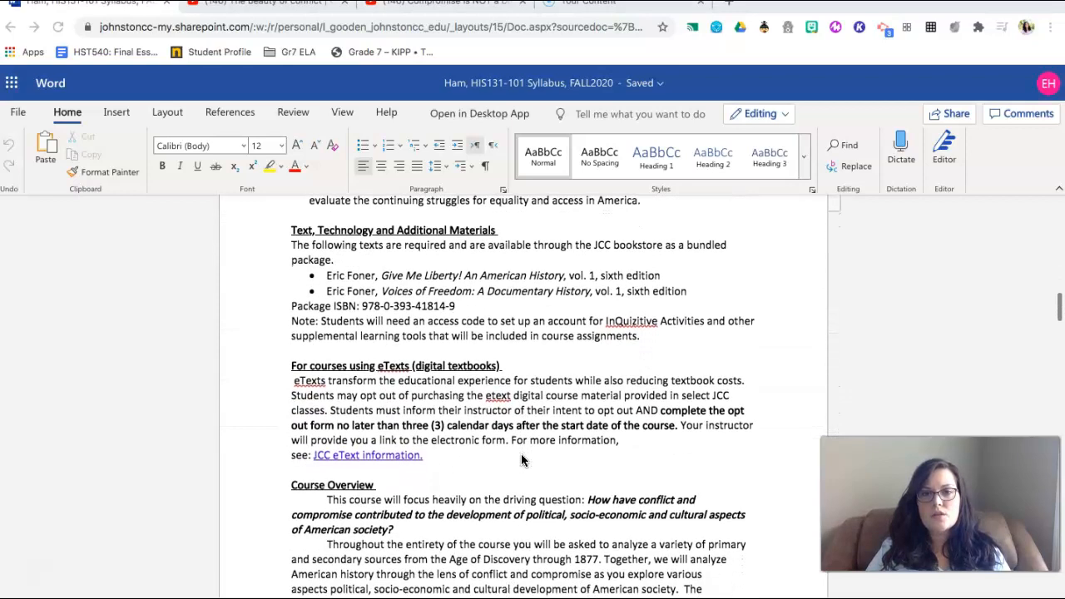
scroll(down, 3)
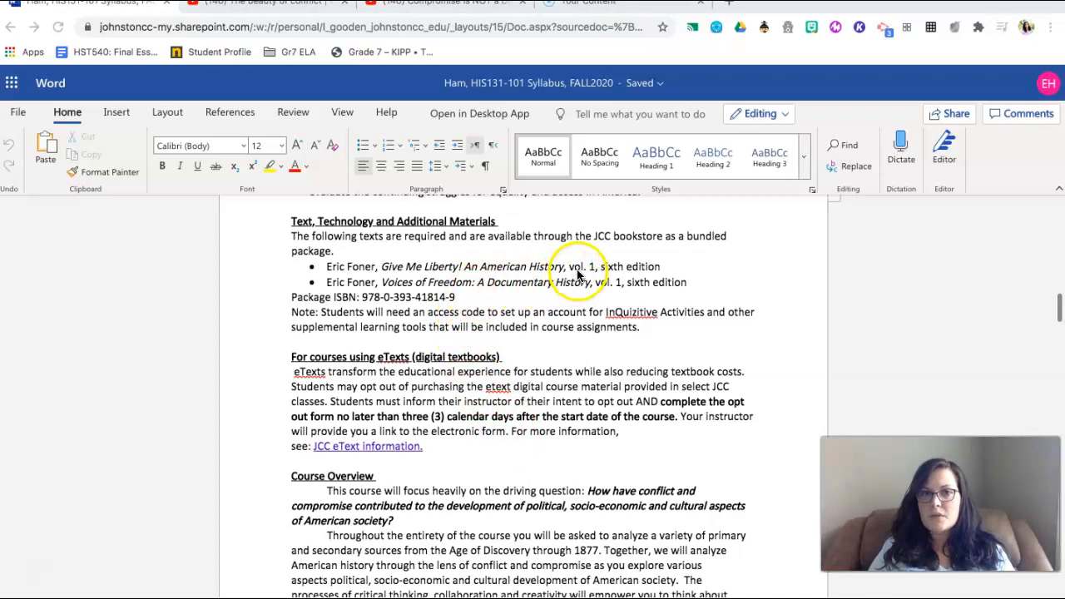
mouse_move(491, 291)
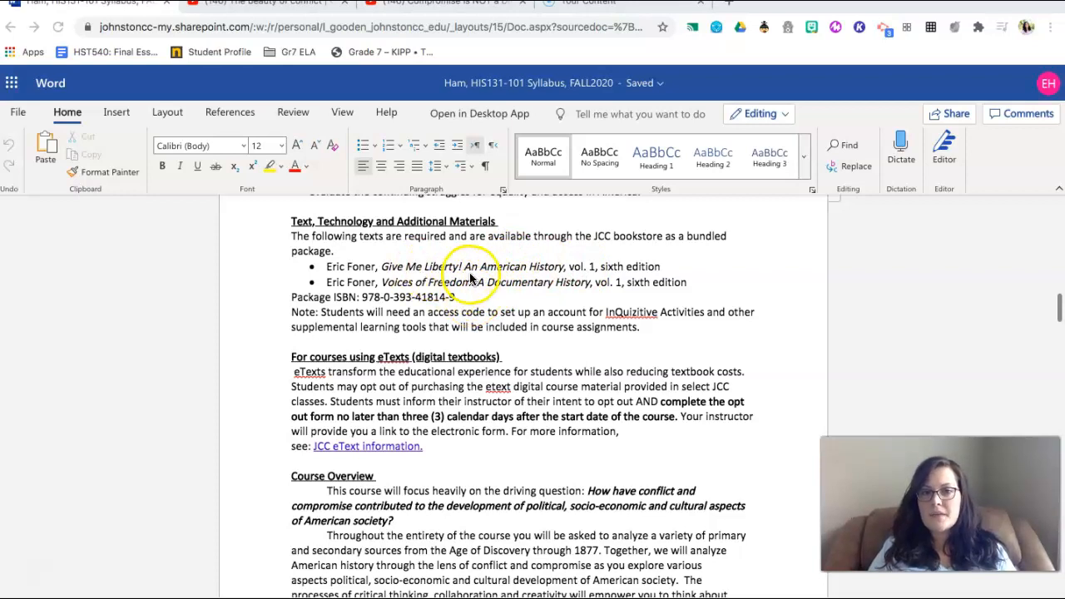
mouse_move(586, 280)
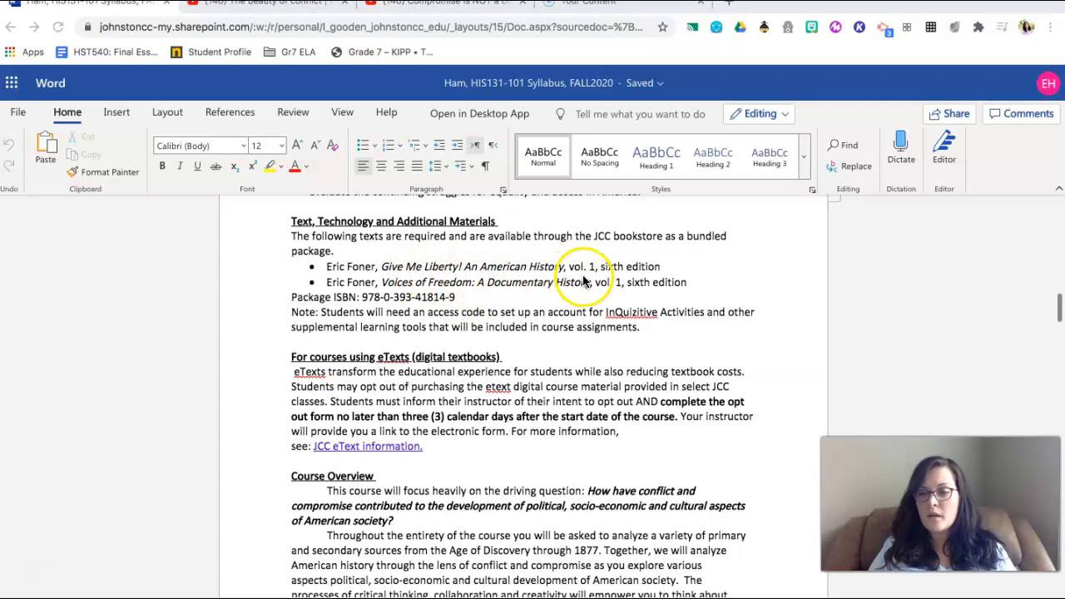
mouse_move(484, 303)
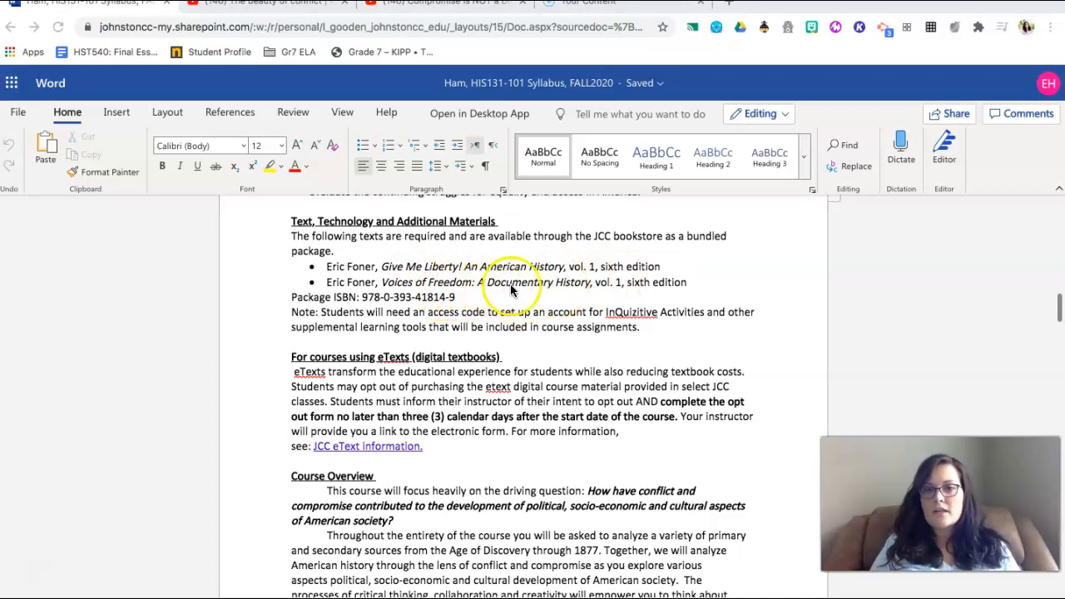
mouse_move(569, 289)
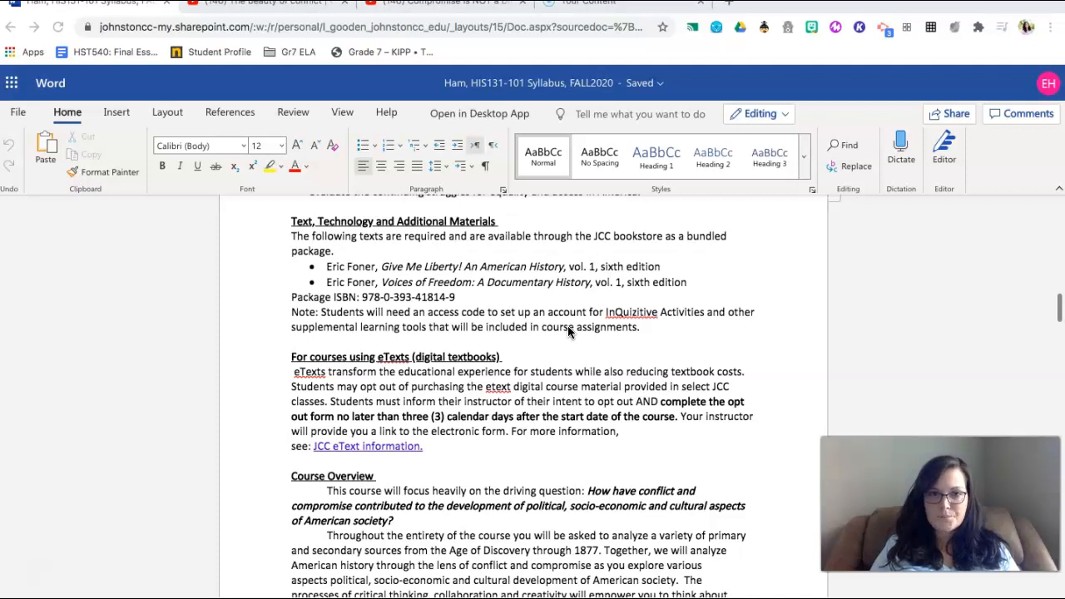
scroll(down, 3)
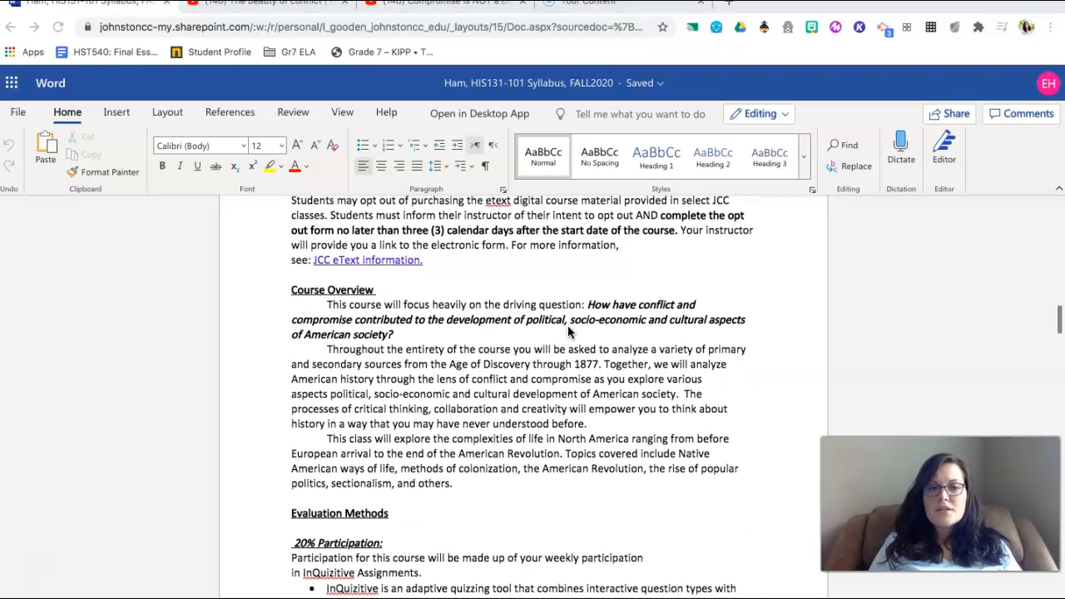
scroll(down, 3)
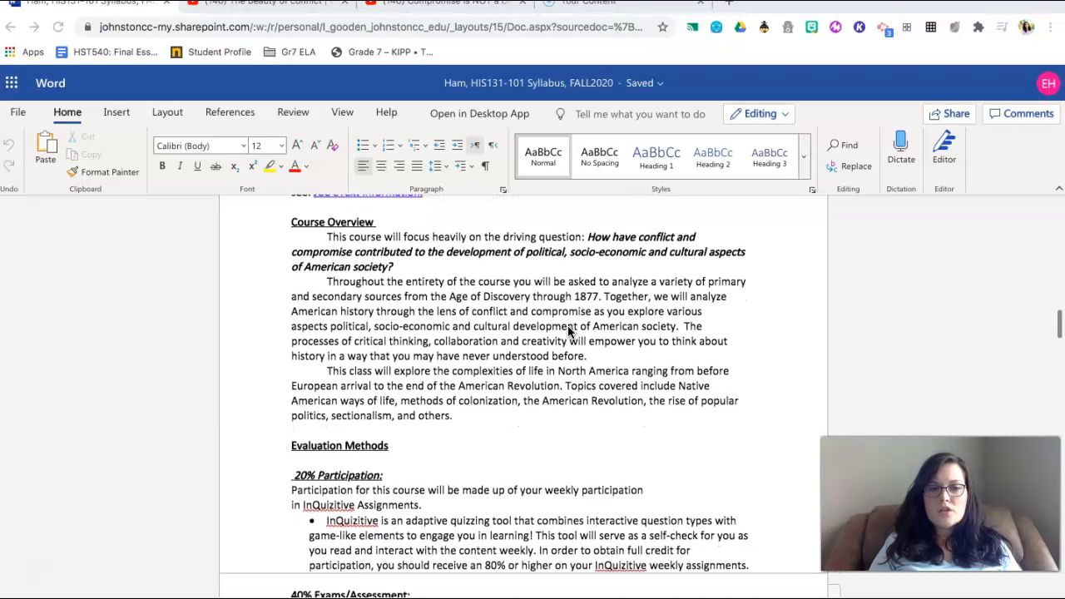
scroll(up, 3)
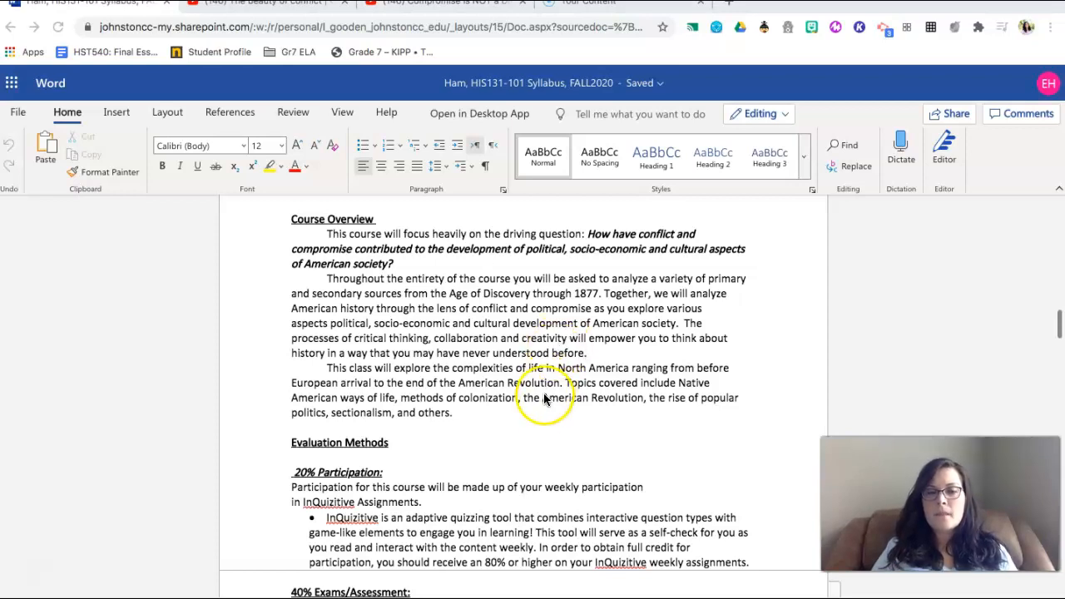
scroll(down, 3)
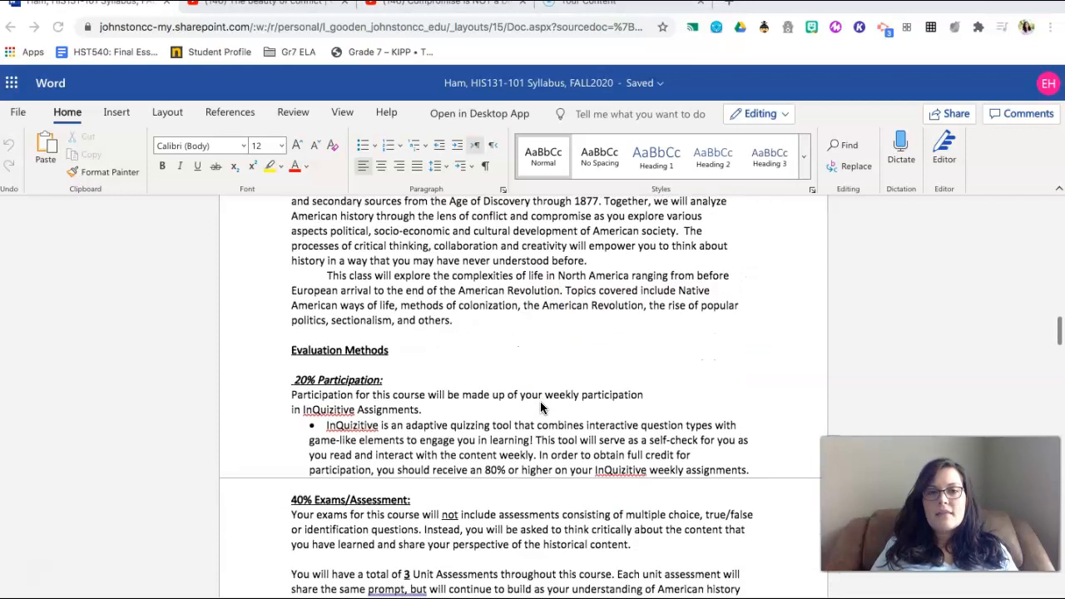
scroll(down, 3)
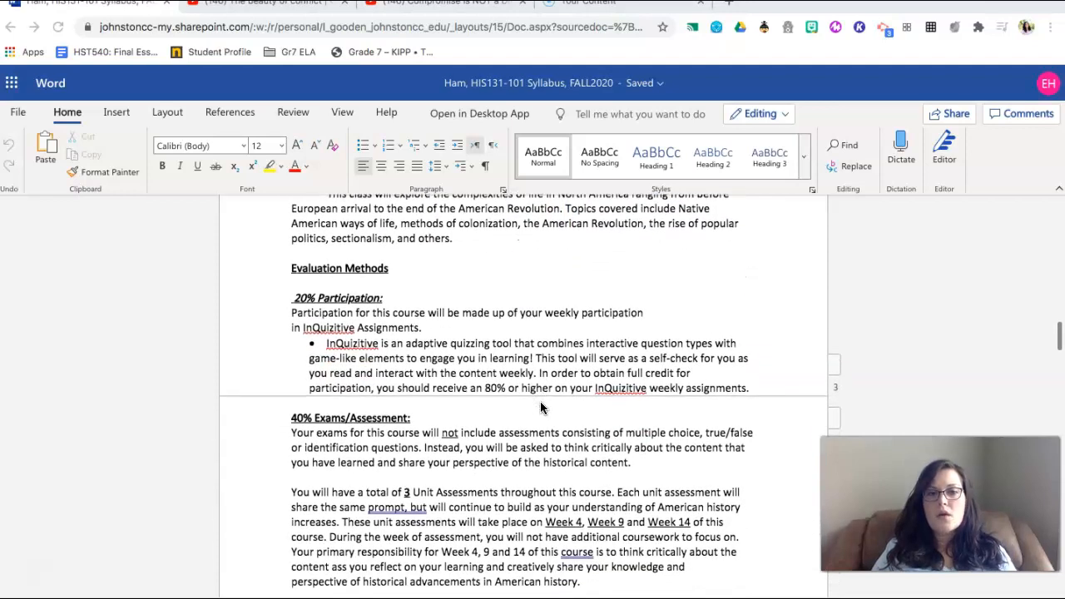
scroll(down, 3)
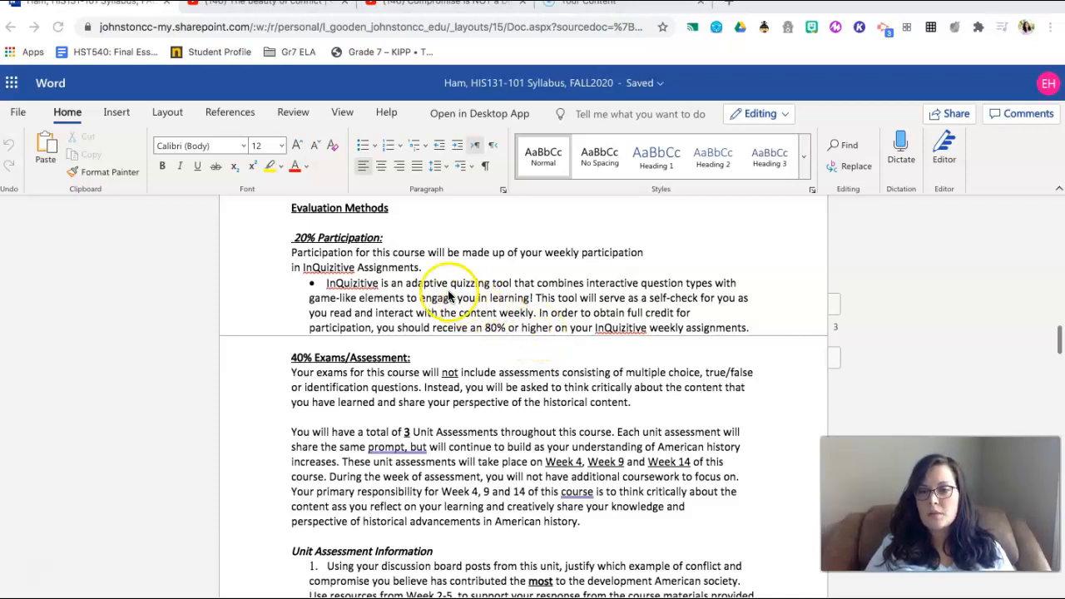
scroll(down, 3)
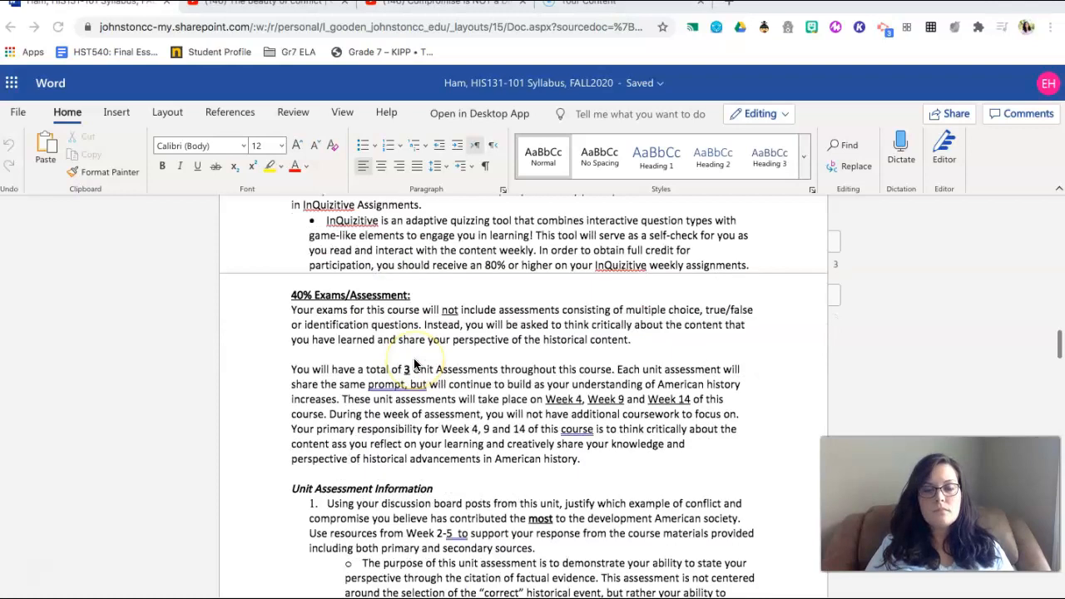
scroll(down, 3)
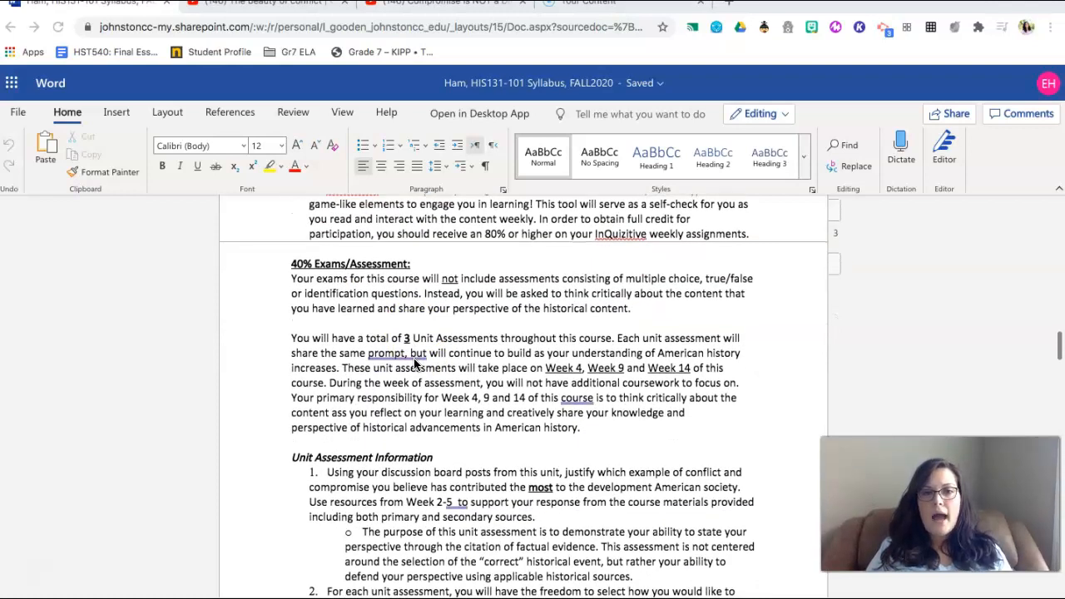
scroll(down, 3)
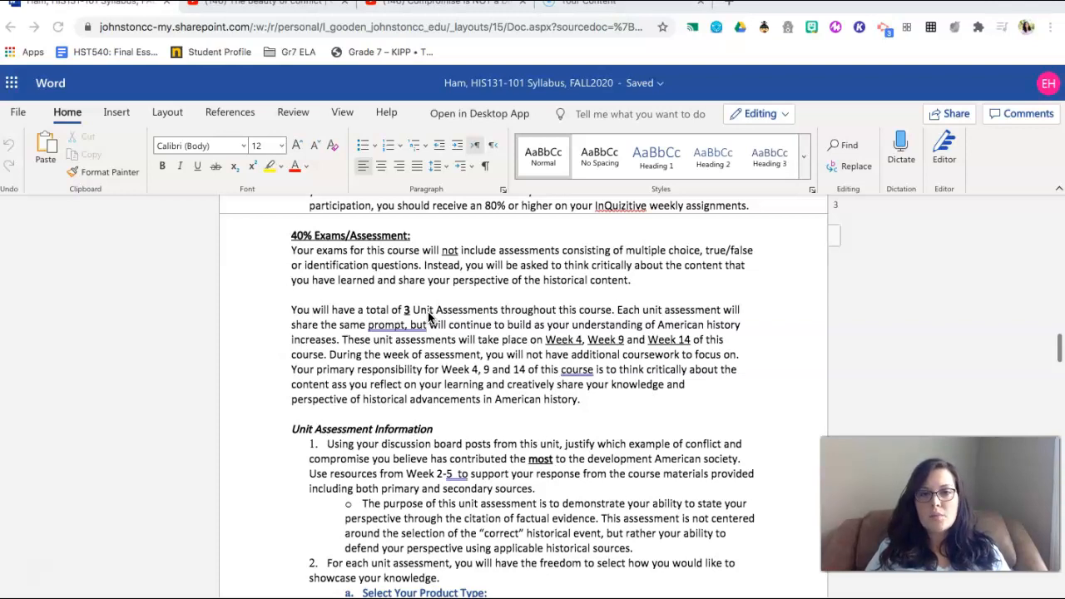
mouse_move(435, 336)
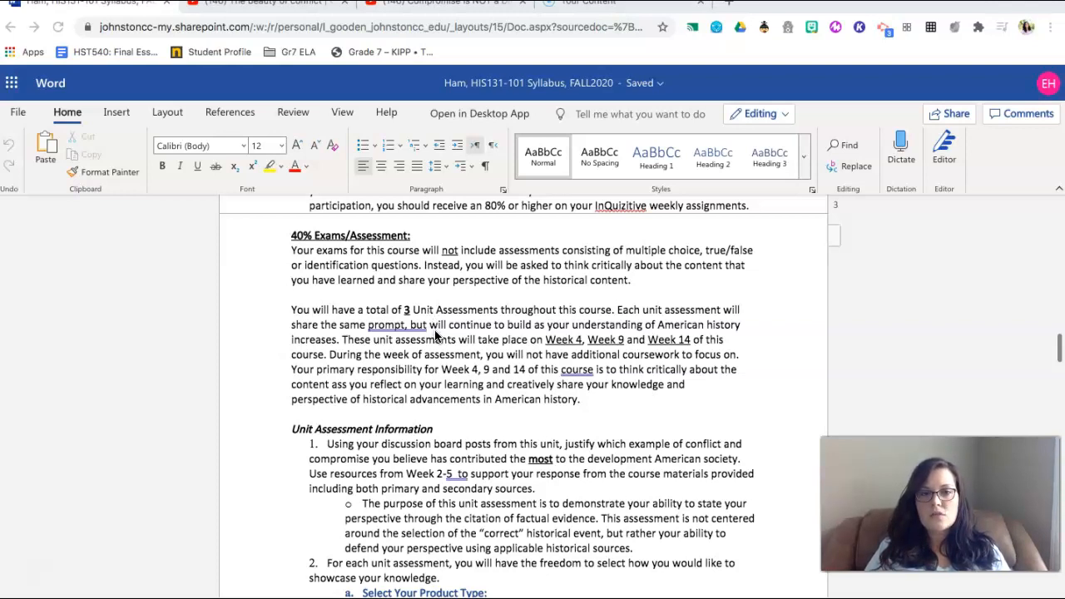
scroll(down, 3)
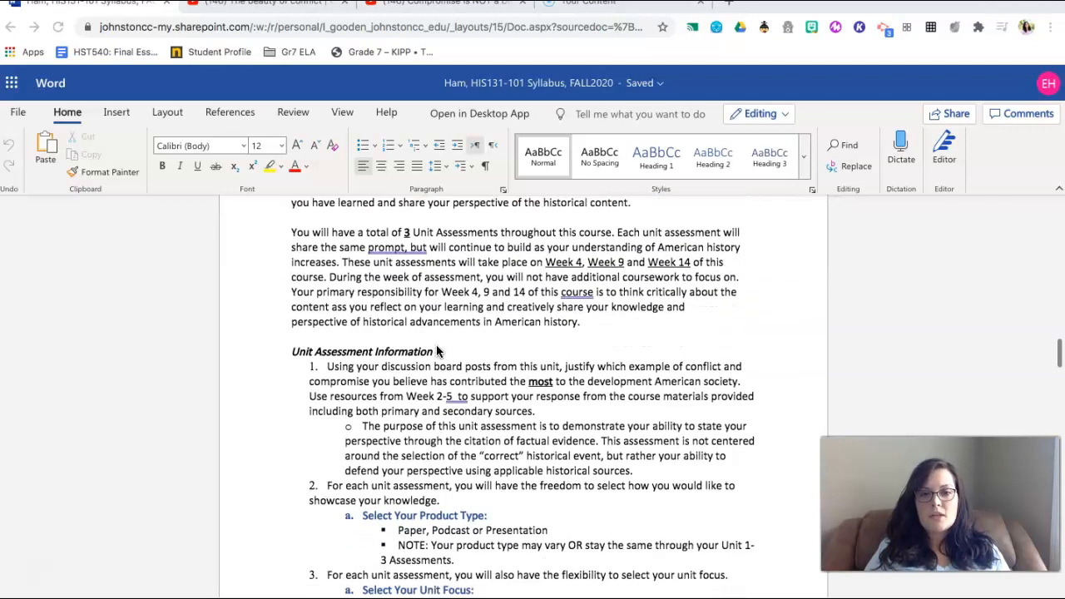
scroll(down, 3)
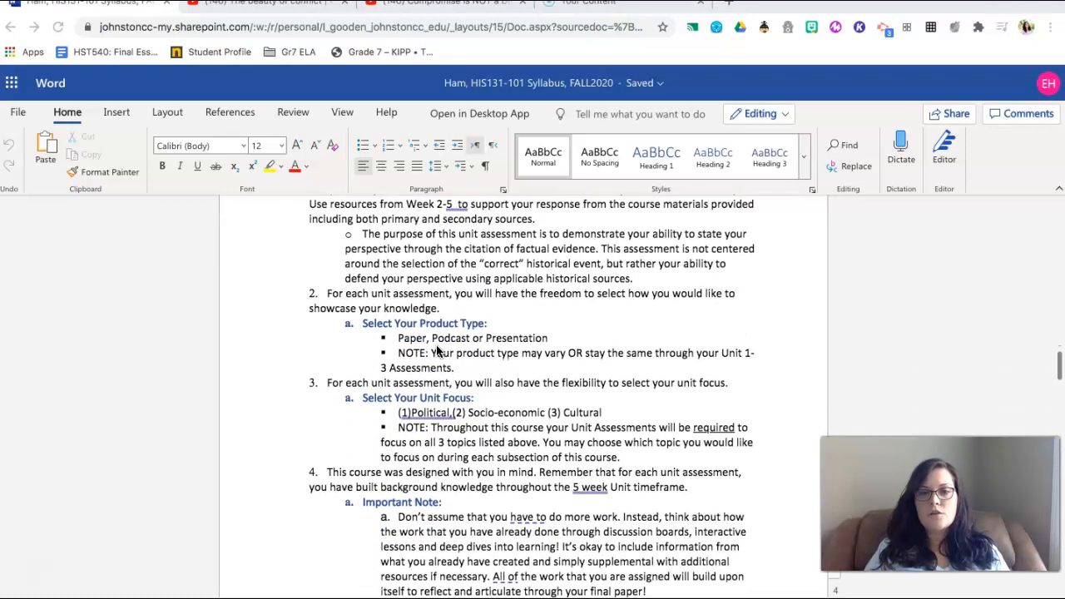
scroll(down, 3)
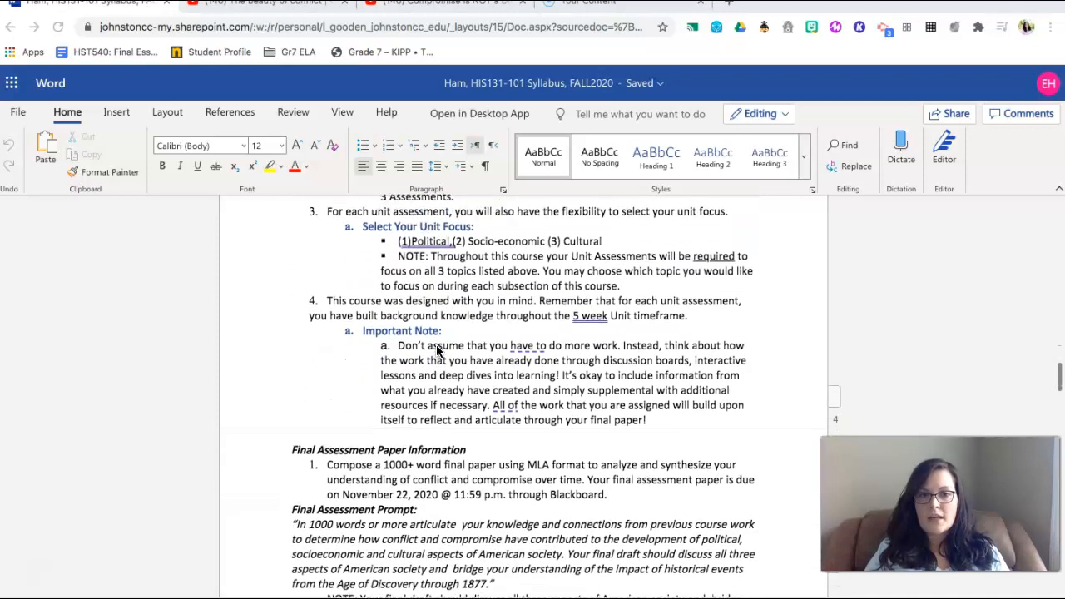
scroll(down, 3)
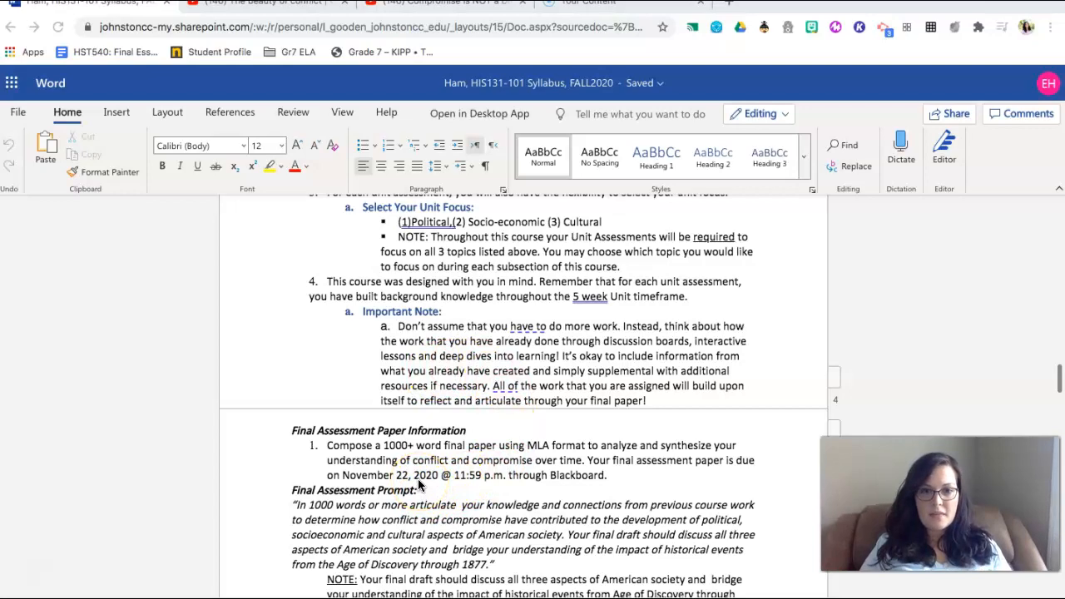
scroll(down, 3)
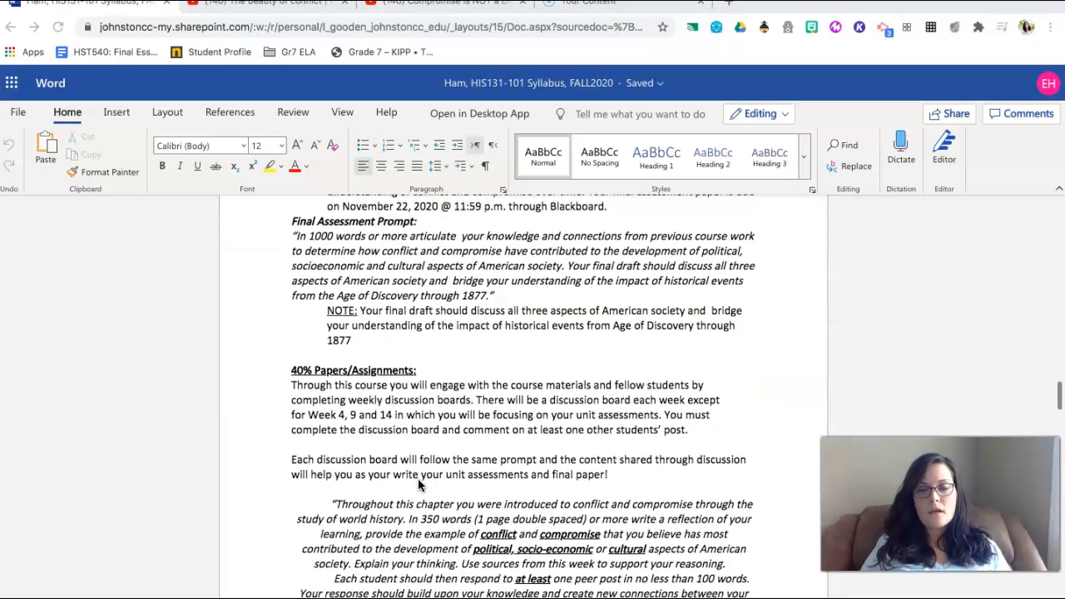
scroll(down, 3)
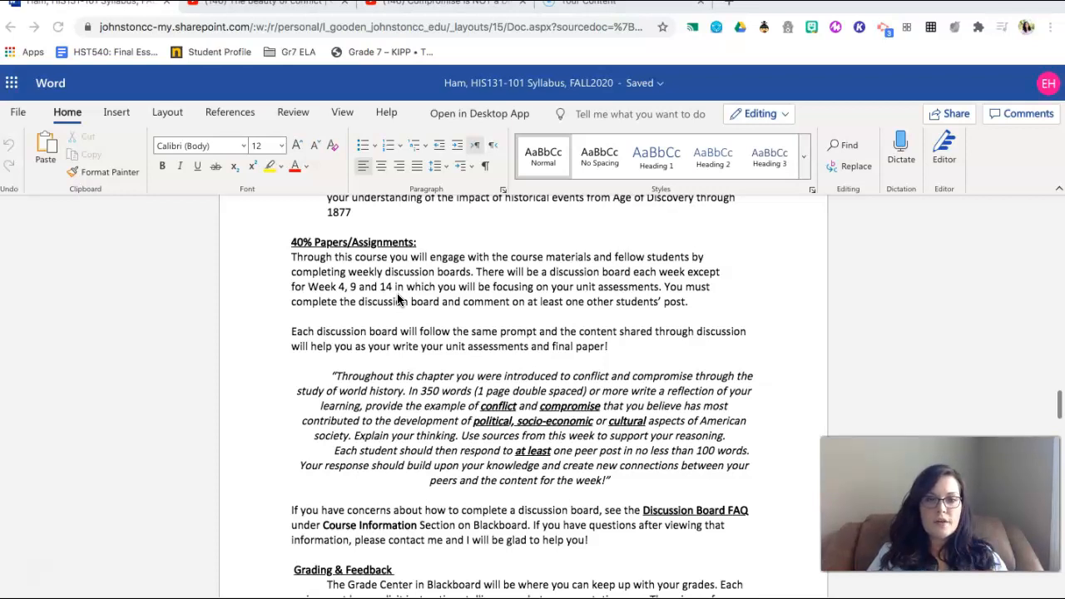
scroll(down, 3)
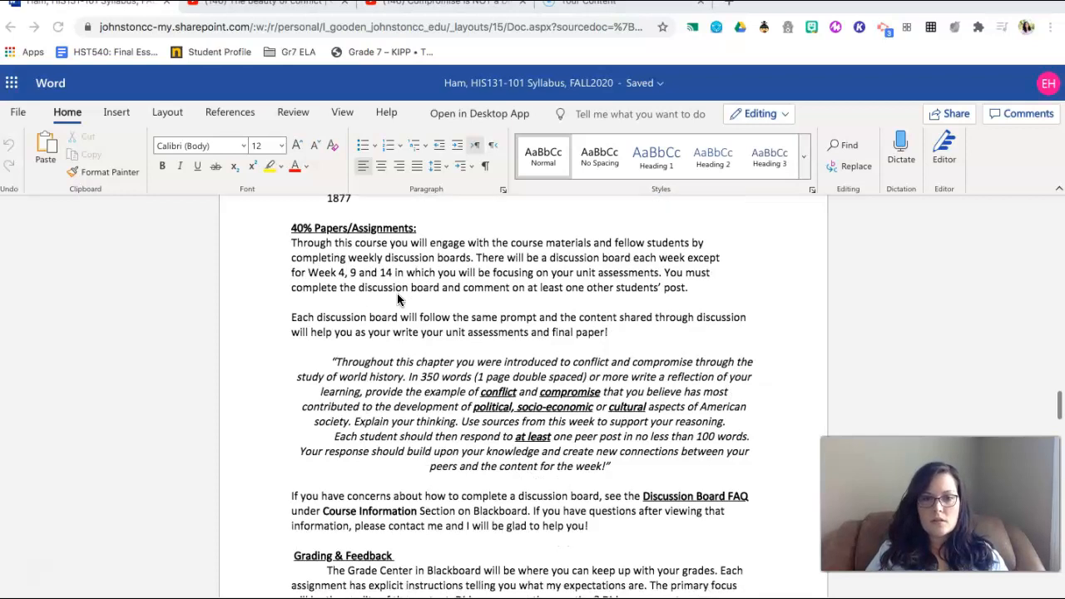
scroll(down, 3)
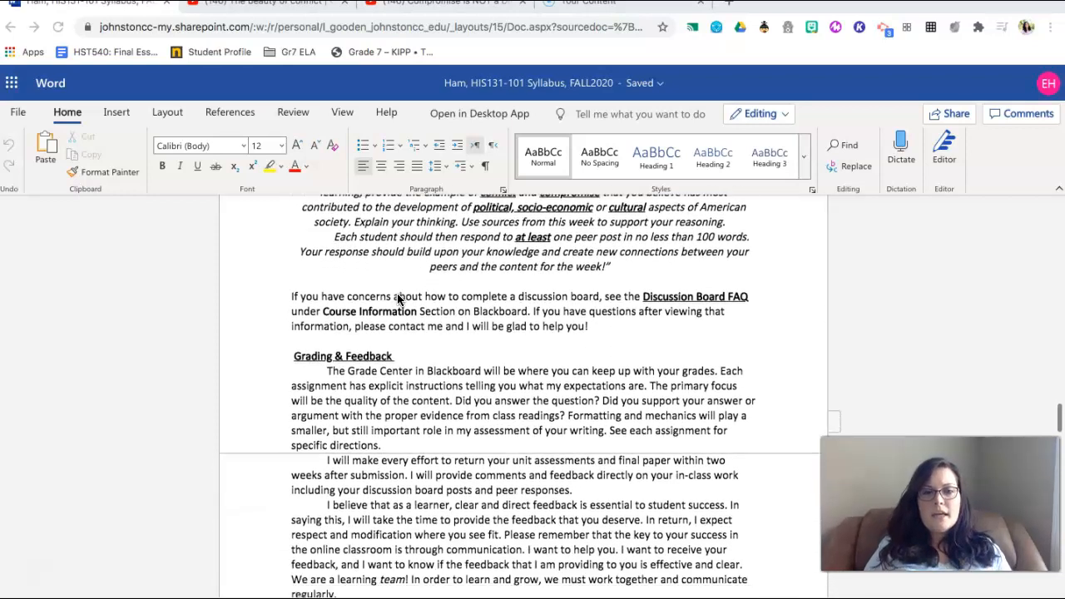
scroll(down, 3)
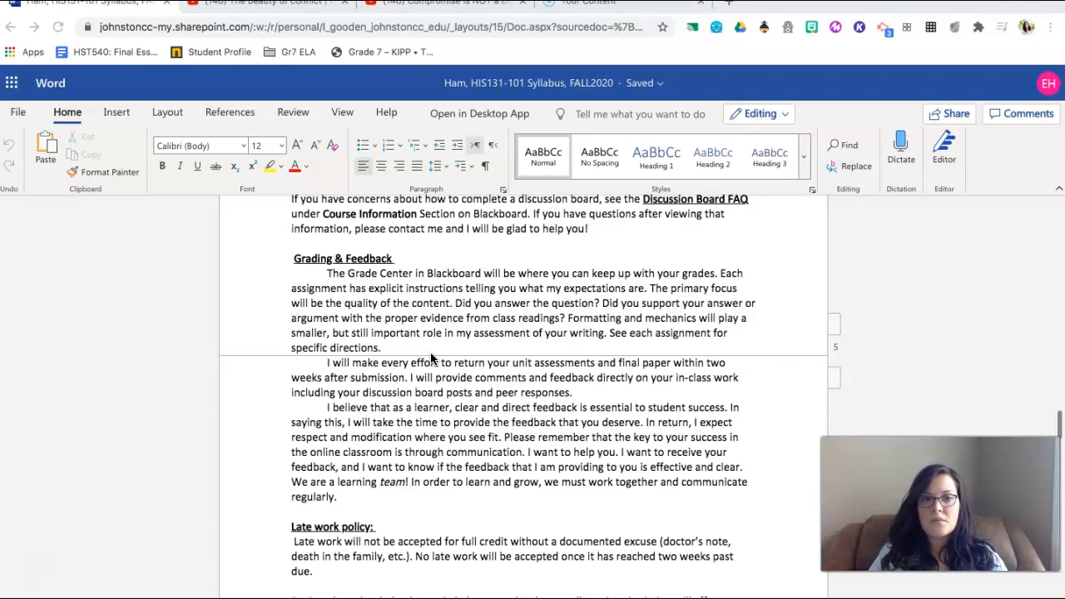
mouse_move(435, 401)
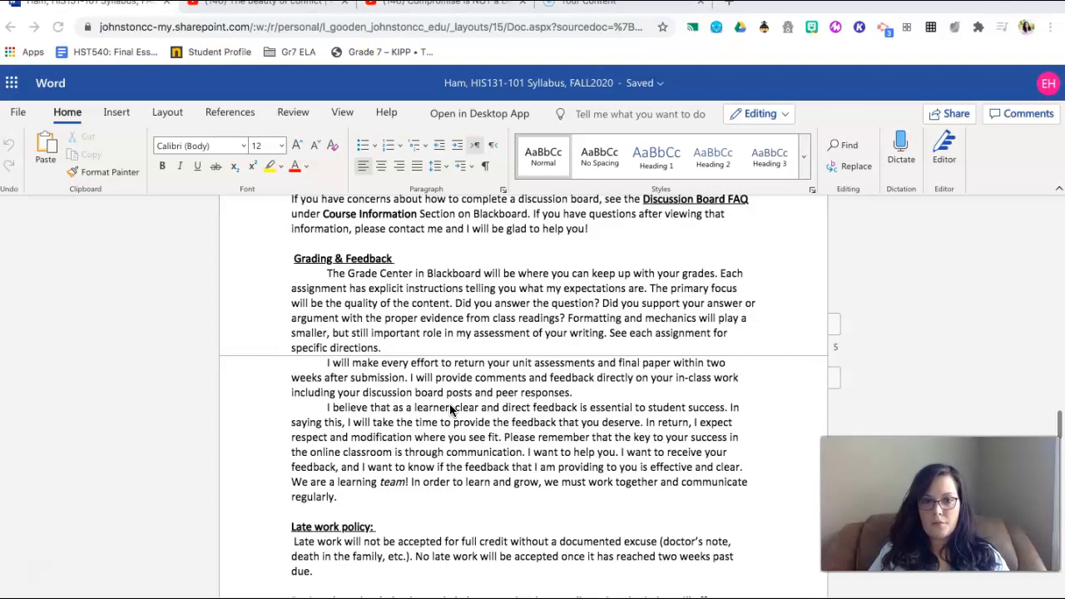
scroll(down, 3)
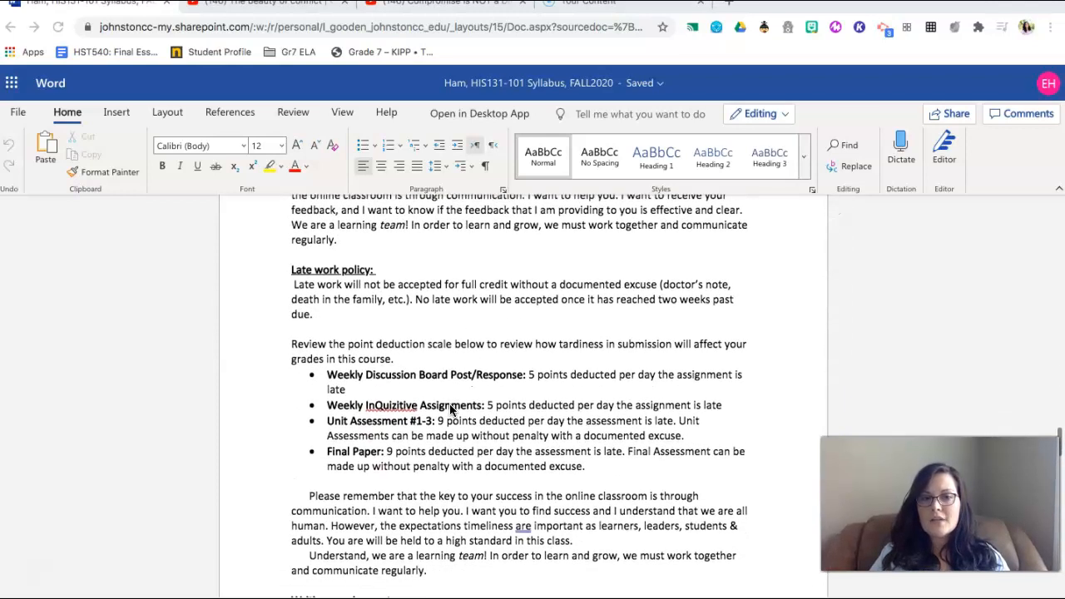
scroll(down, 3)
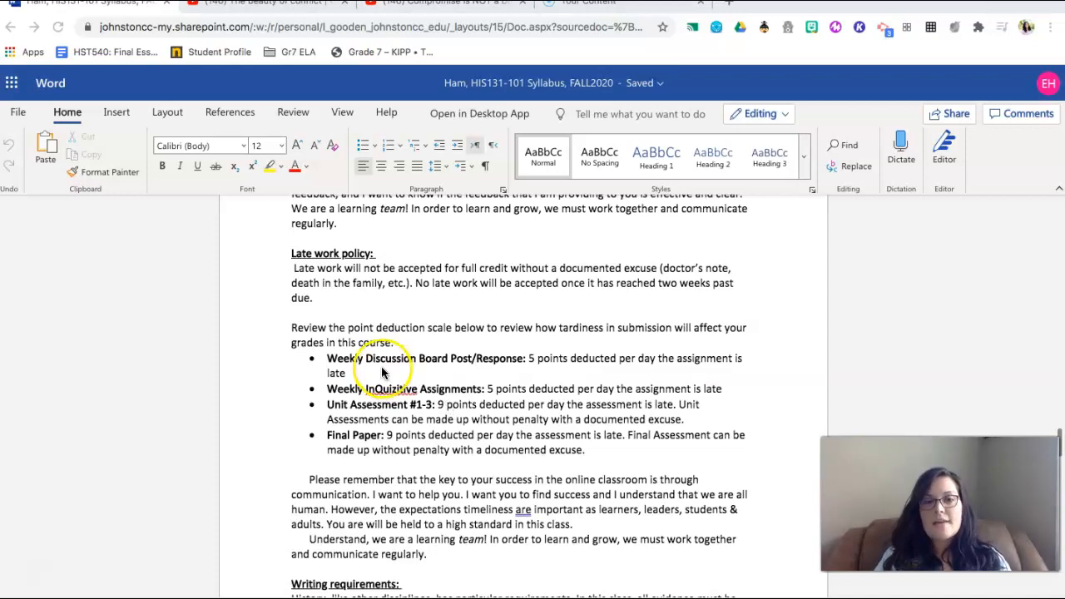
mouse_move(389, 369)
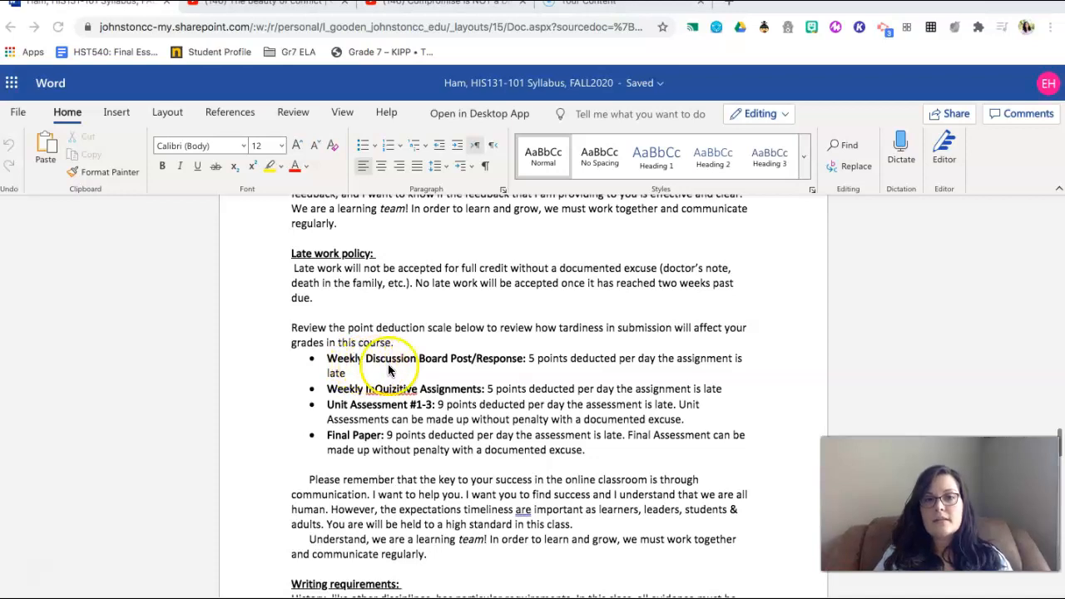
mouse_move(485, 369)
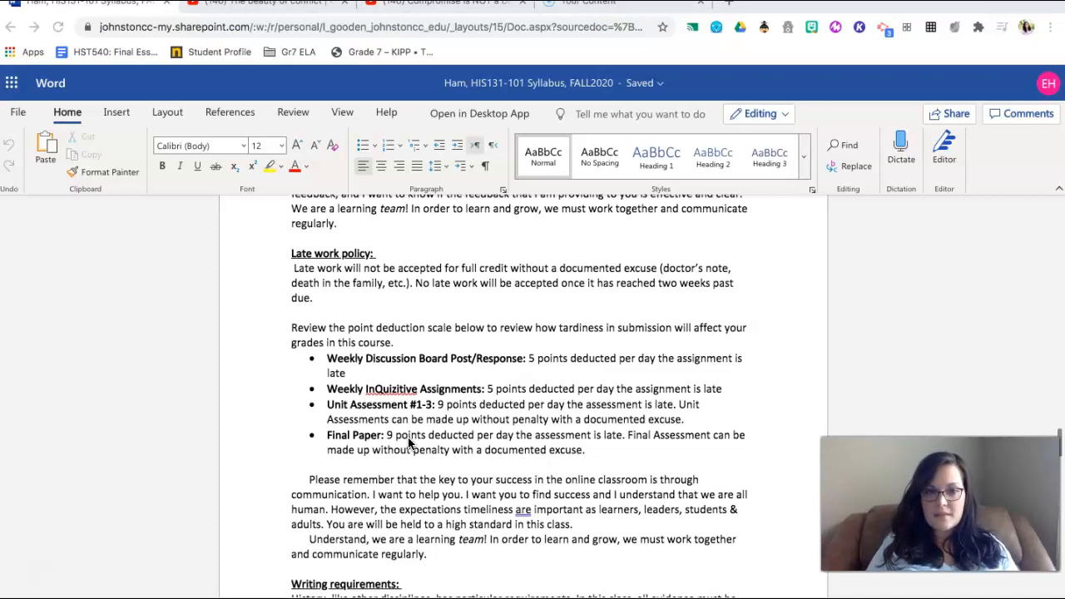
scroll(down, 3)
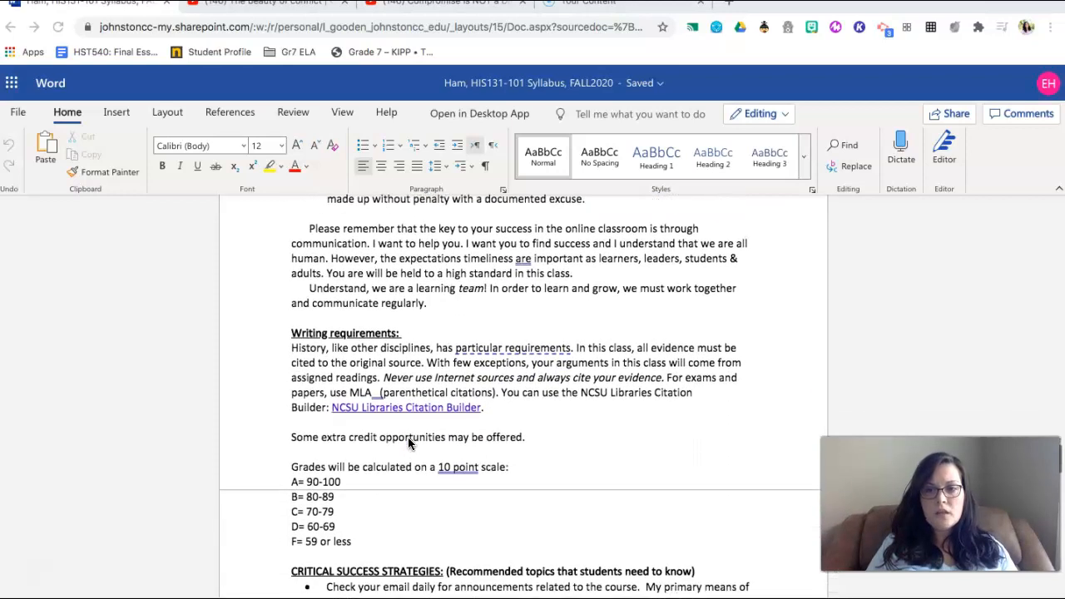
scroll(down, 3)
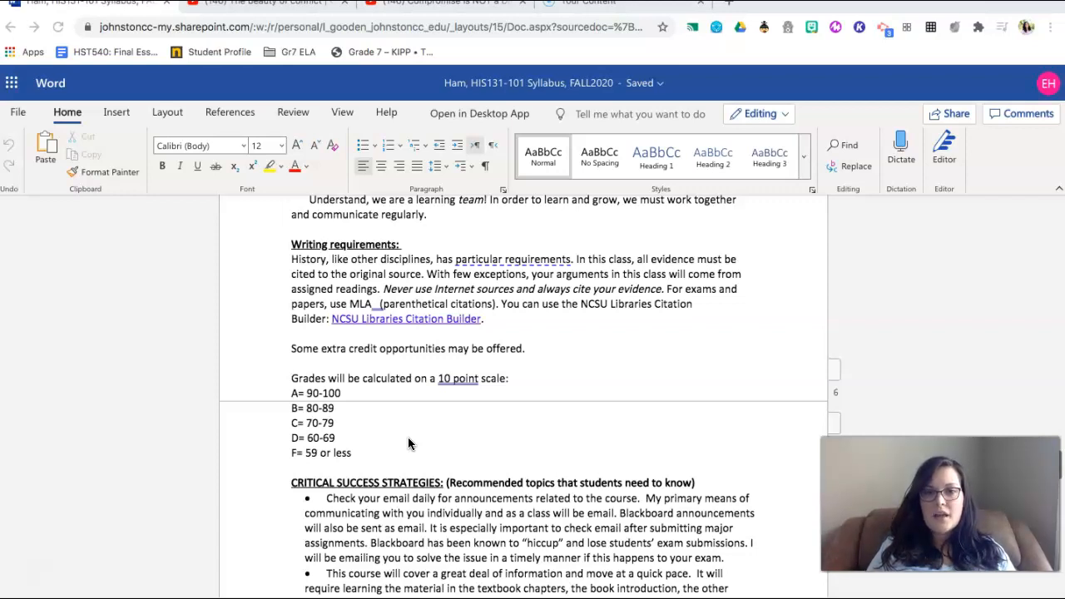
scroll(up, 3)
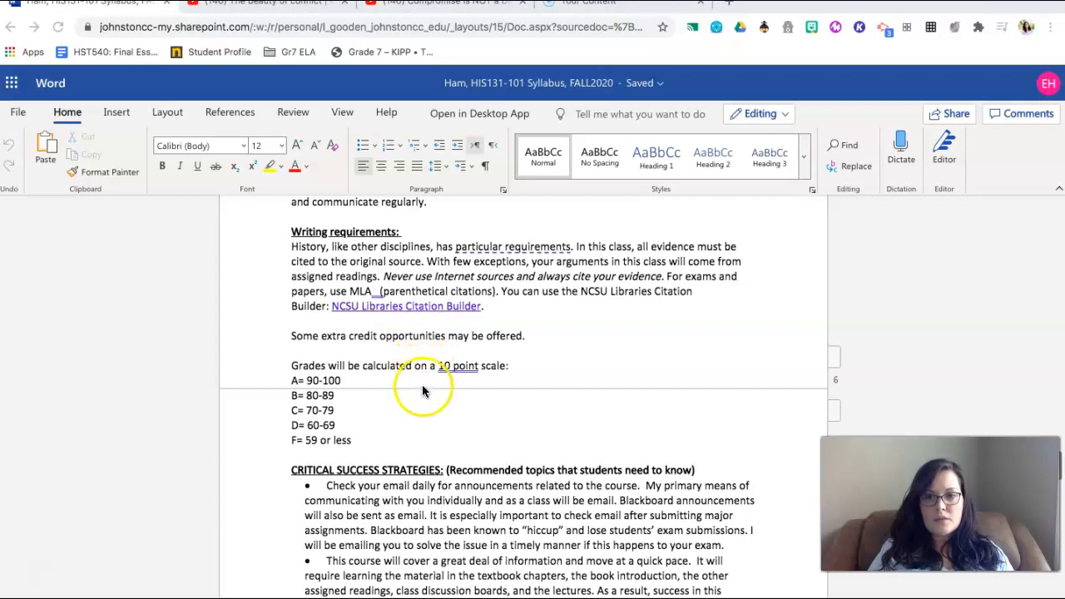
scroll(down, 3)
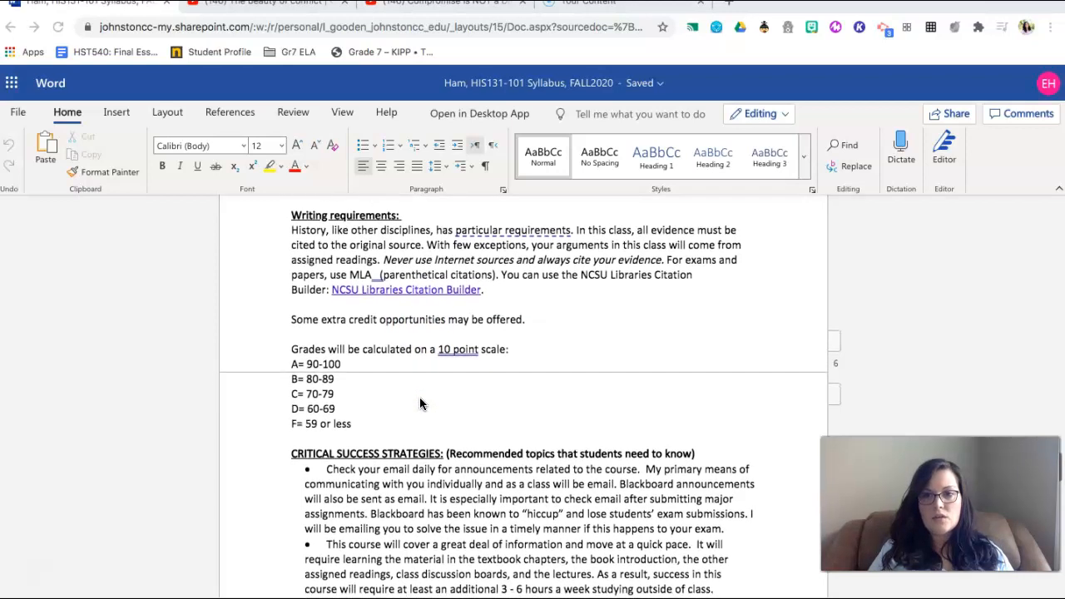
scroll(down, 3)
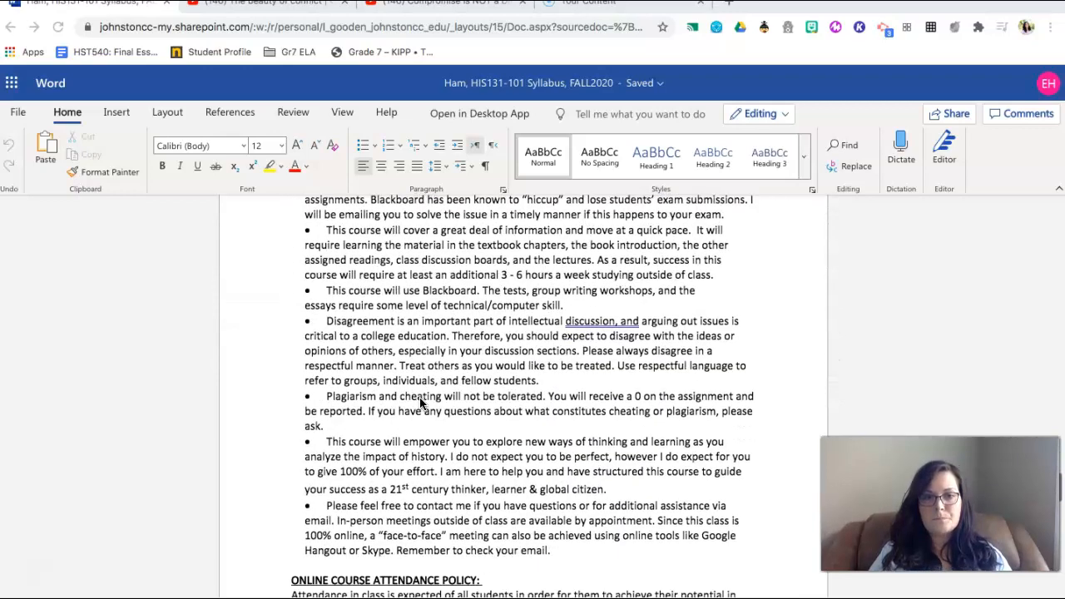
scroll(down, 3)
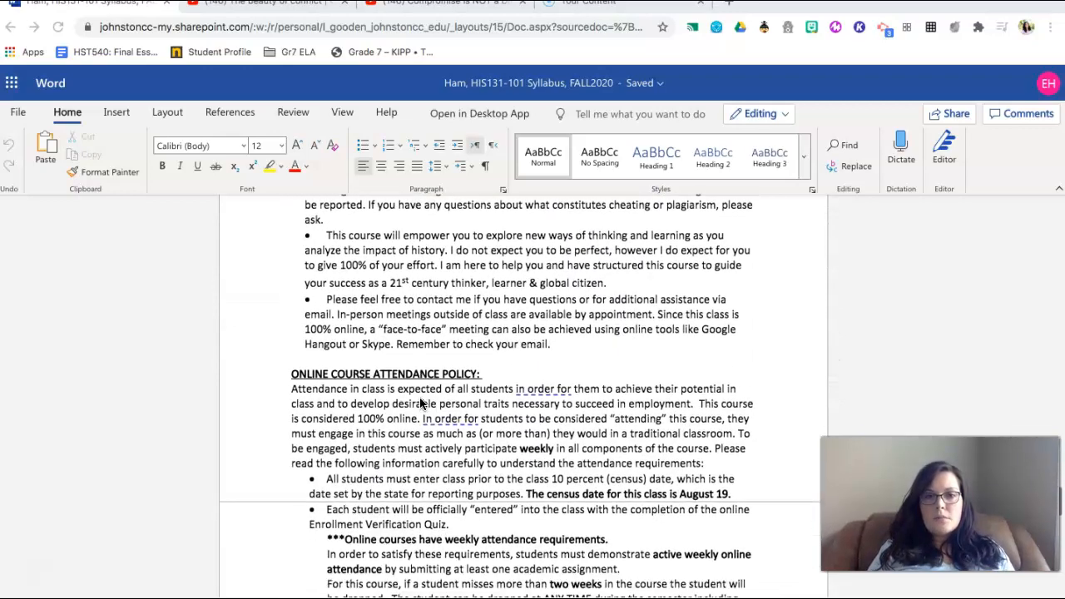
scroll(down, 3)
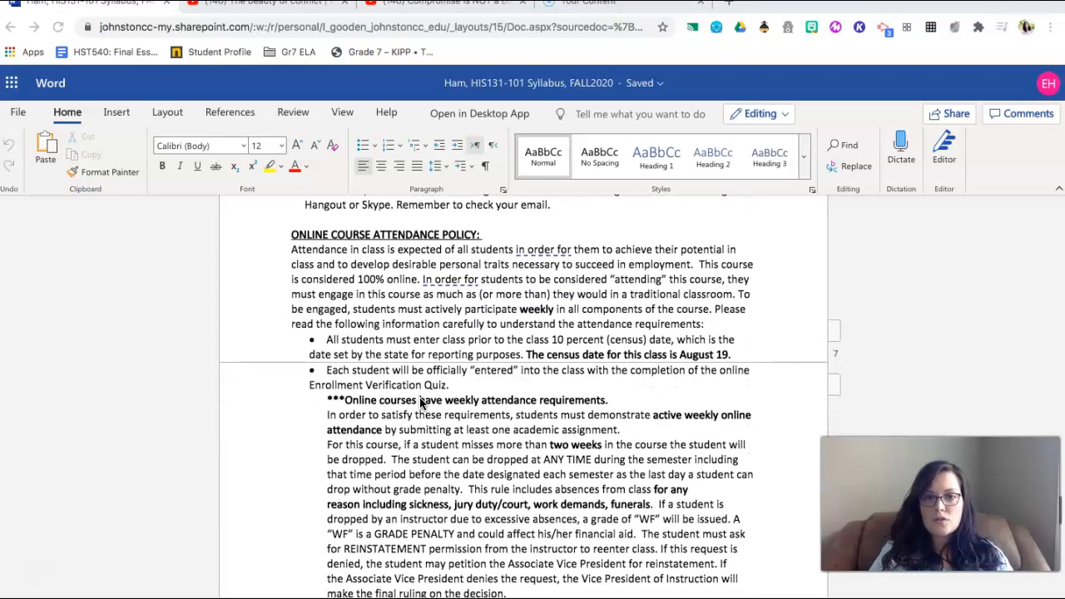
scroll(down, 3)
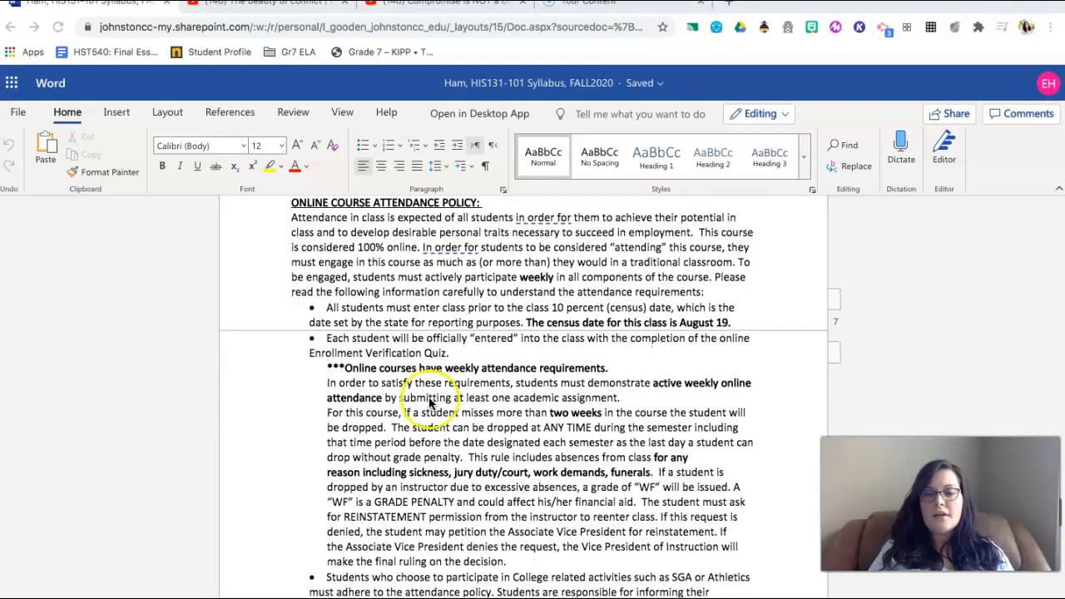
mouse_move(553, 391)
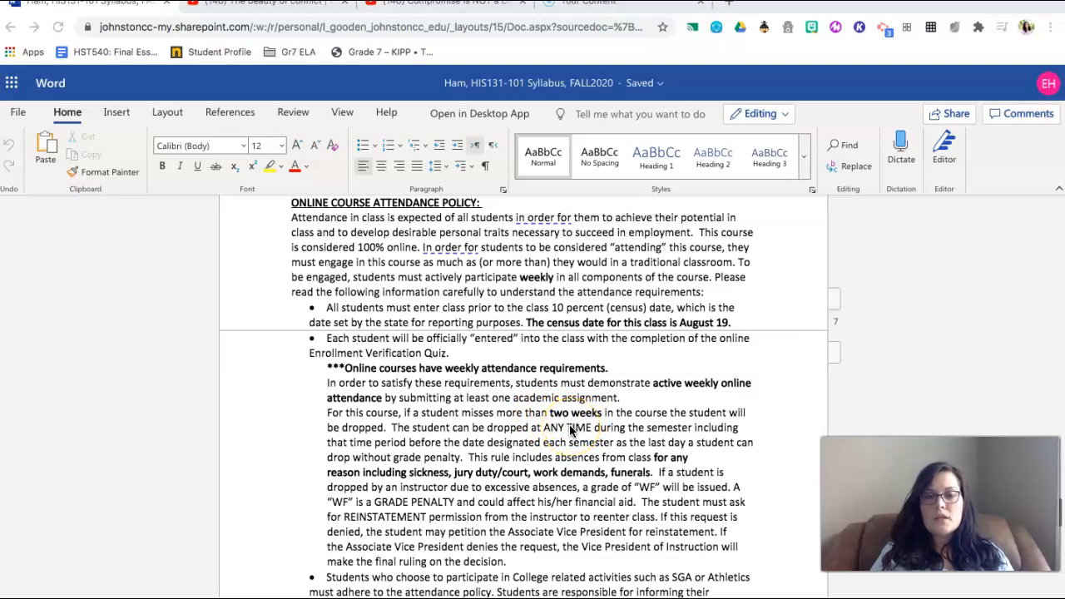
scroll(down, 3)
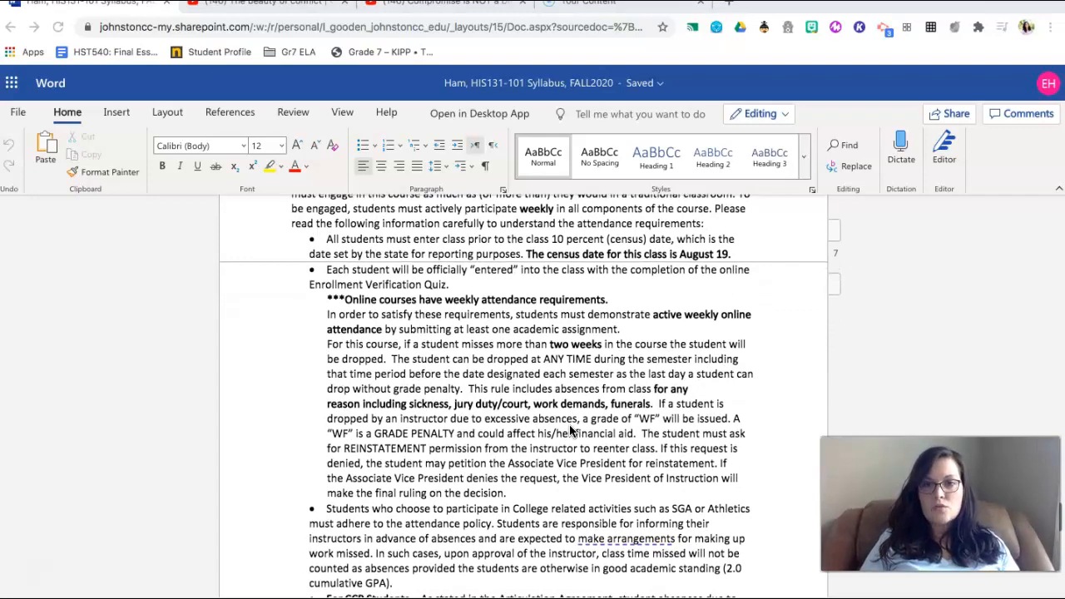
scroll(down, 3)
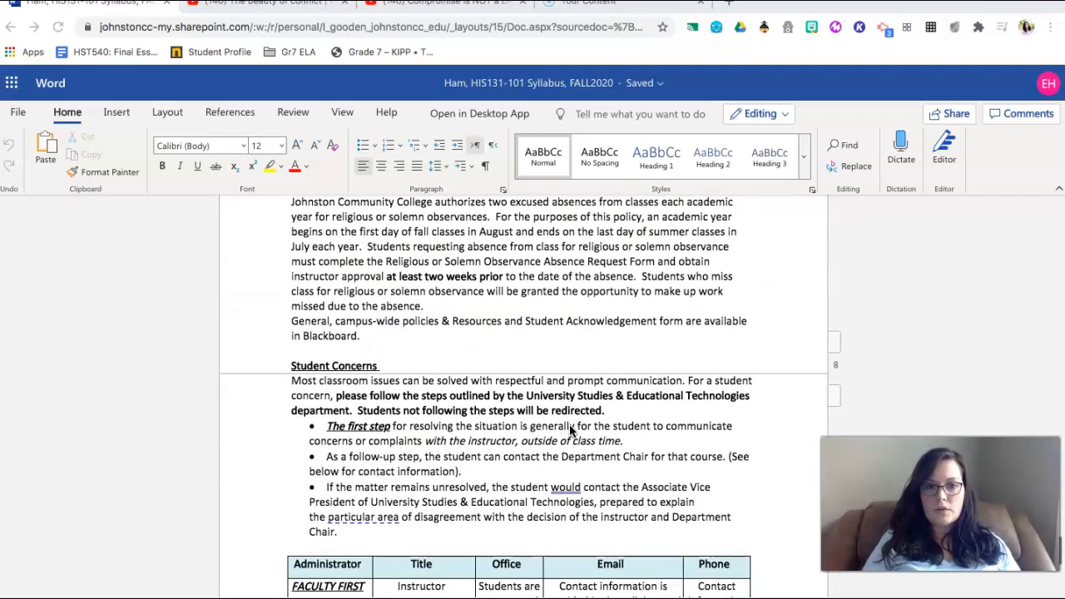
scroll(down, 3)
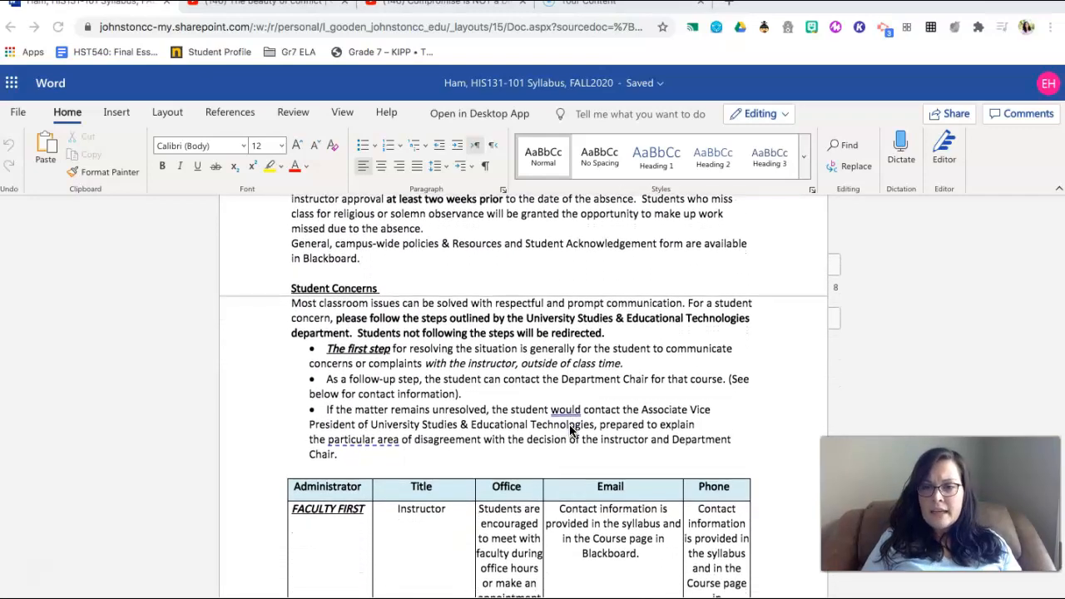
scroll(down, 3)
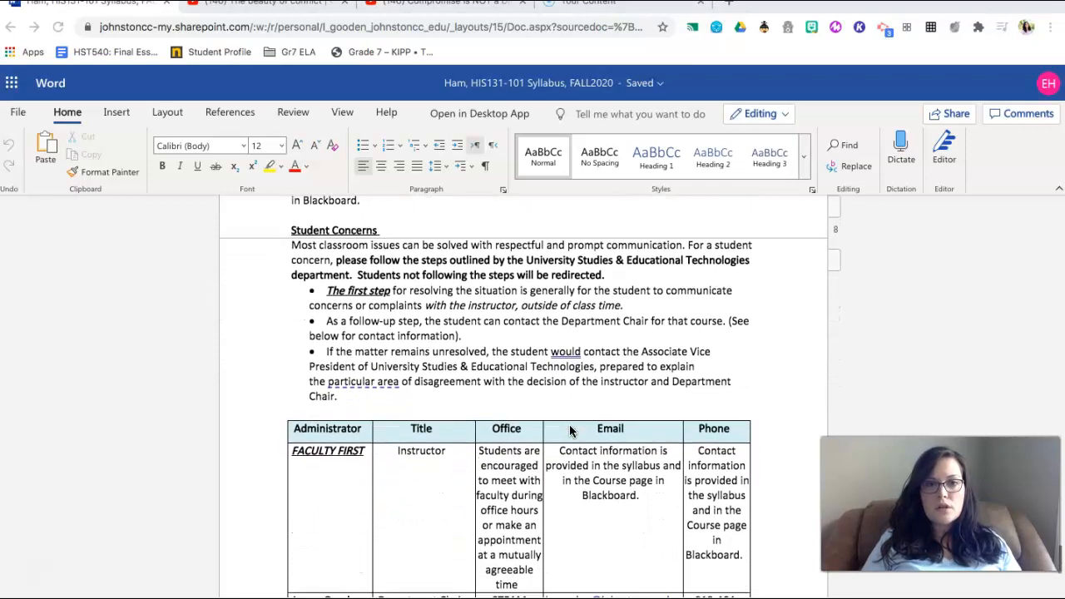
scroll(down, 3)
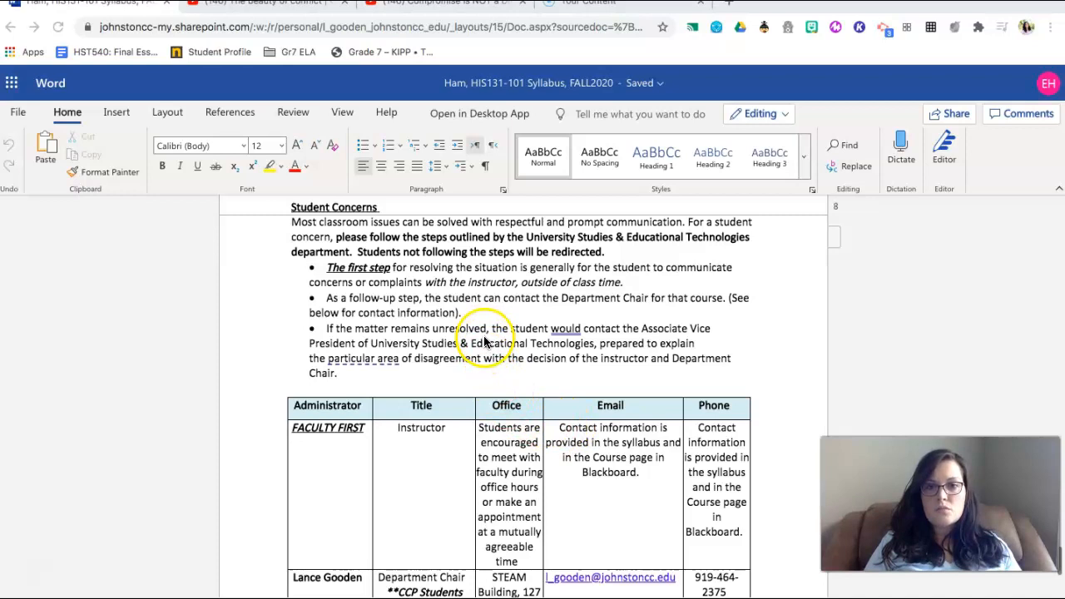
mouse_move(486, 456)
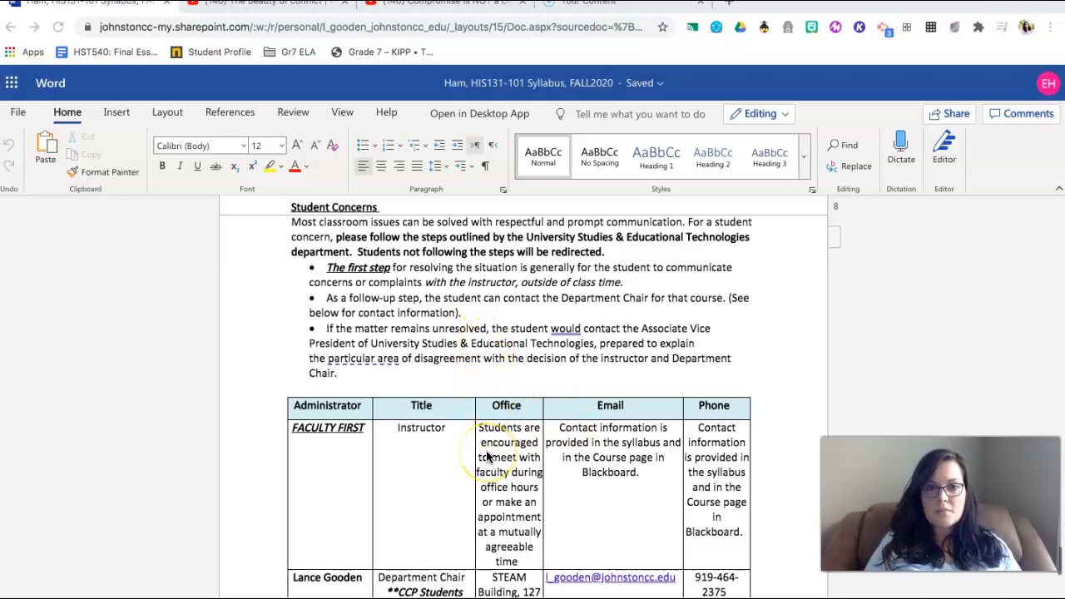
scroll(down, 3)
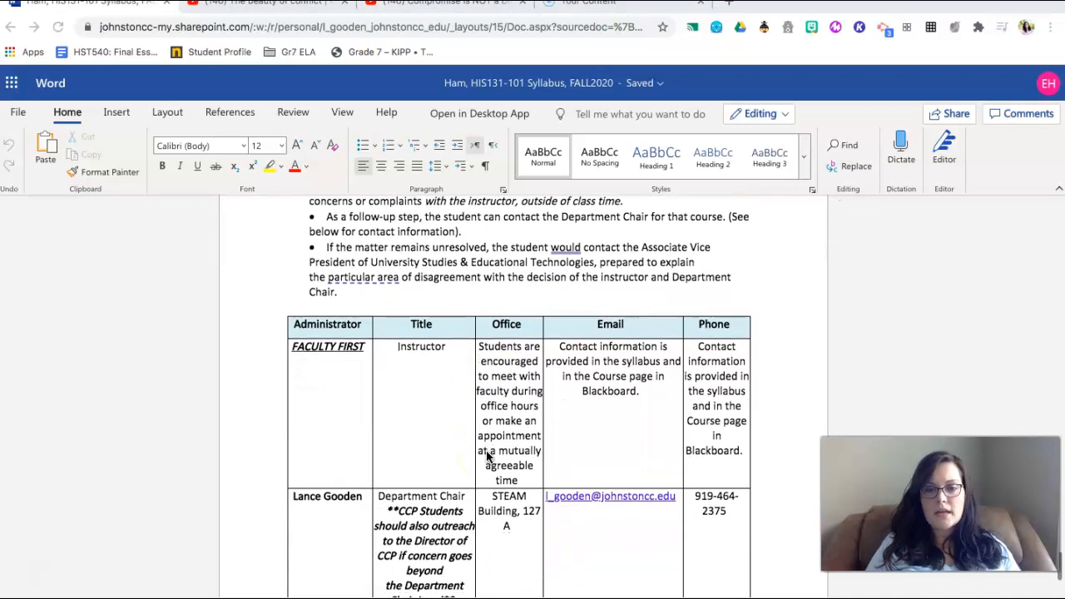
scroll(down, 3)
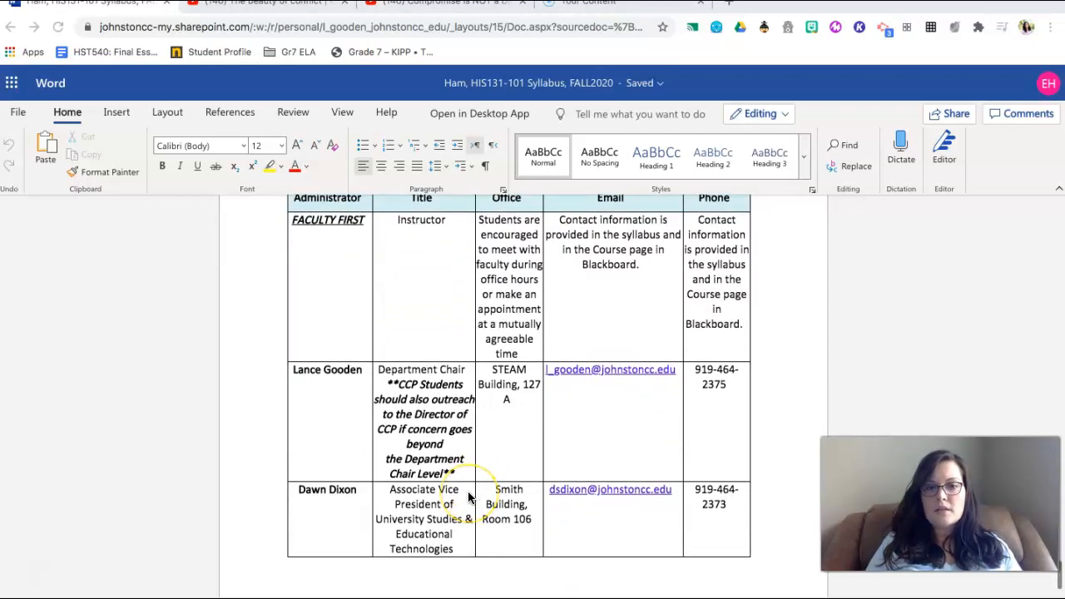
scroll(up, 3)
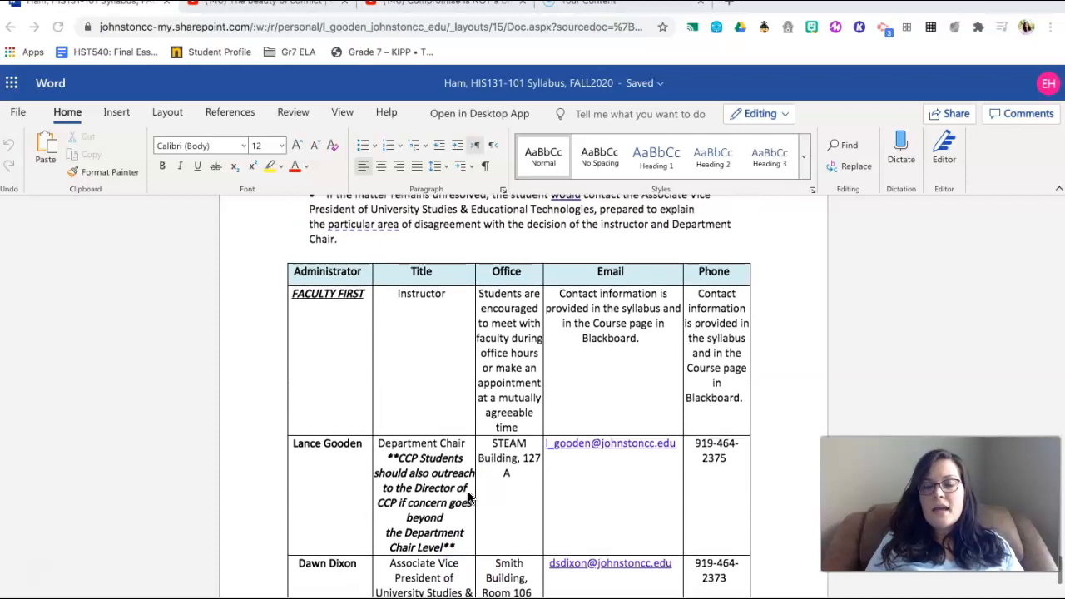